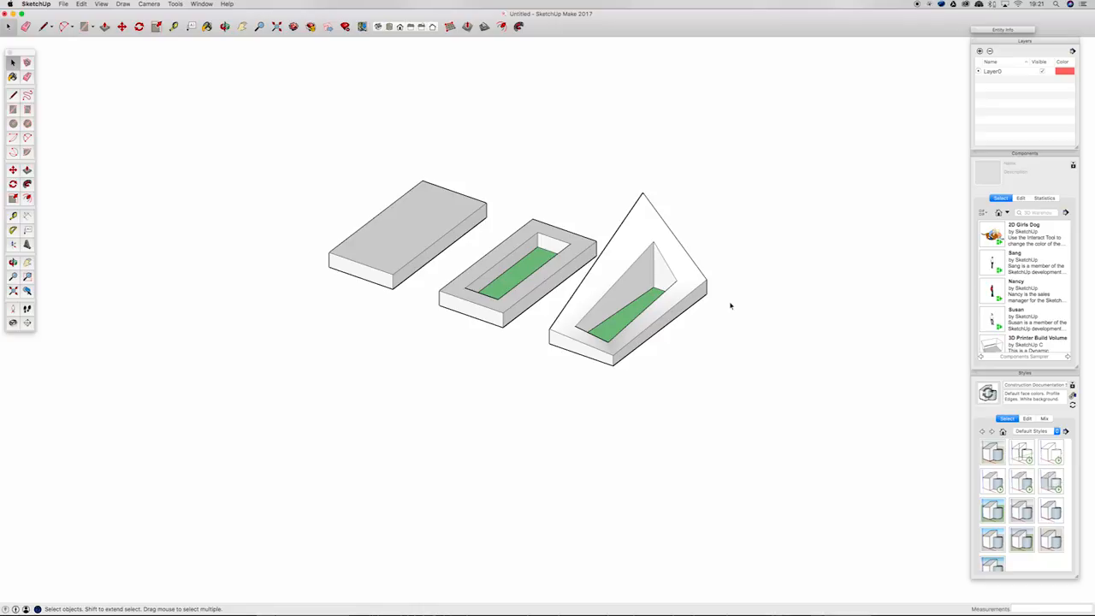
pyautogui.moveTo(674, 304)
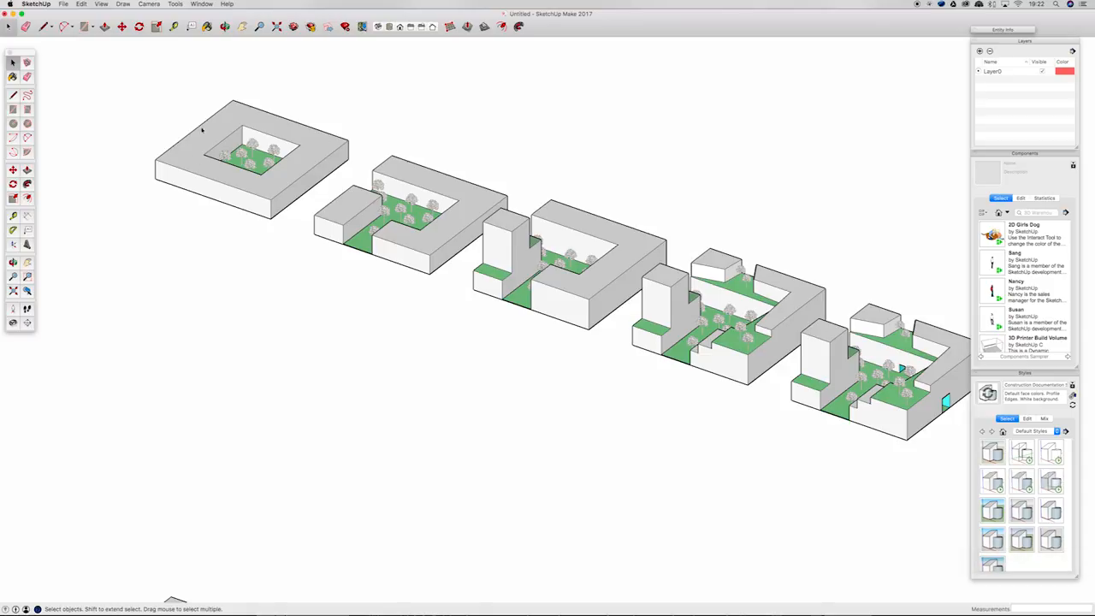
pyautogui.moveTo(315, 142)
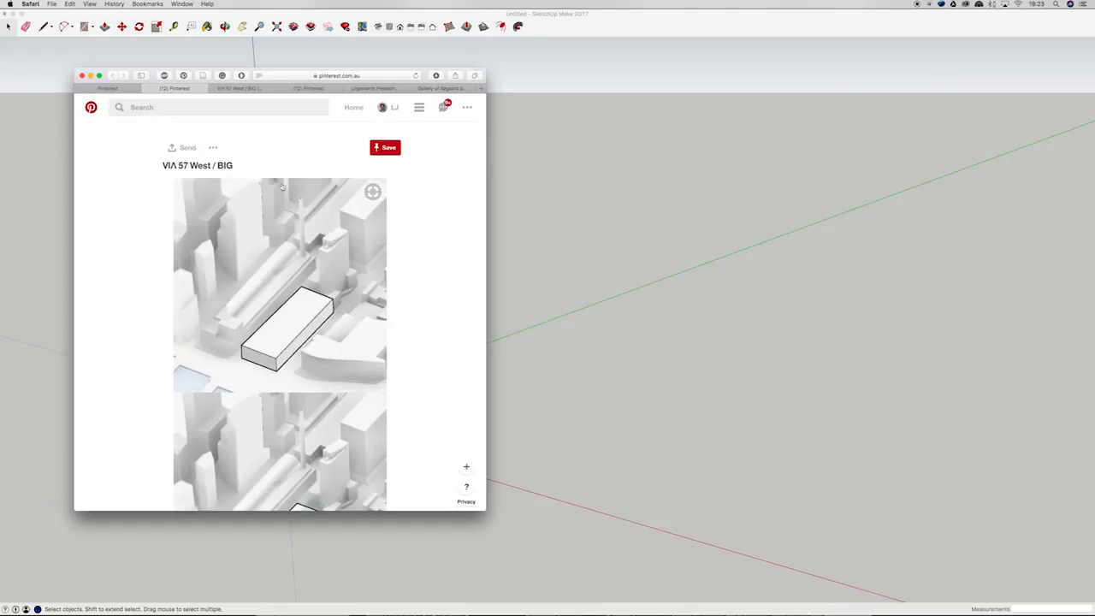
pyautogui.moveTo(382, 304)
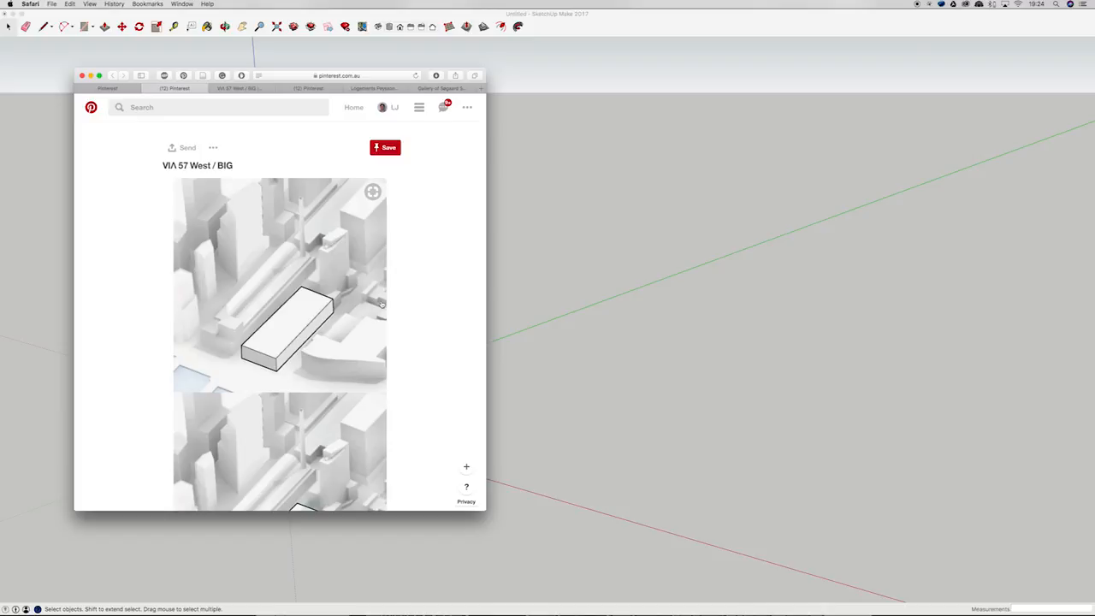
pyautogui.moveTo(277, 253)
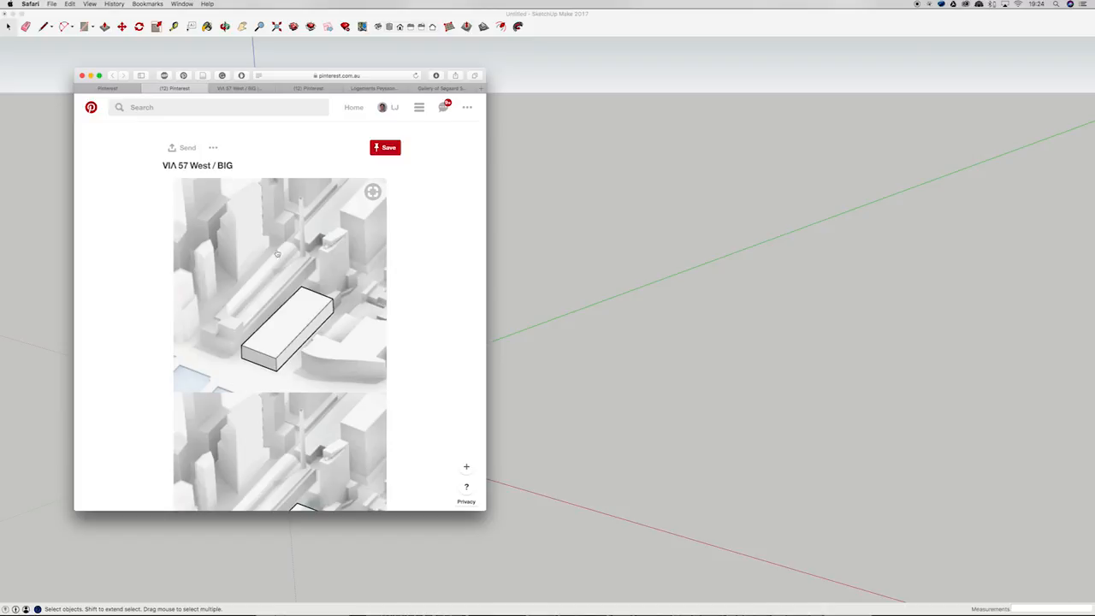
pyautogui.moveTo(366, 311)
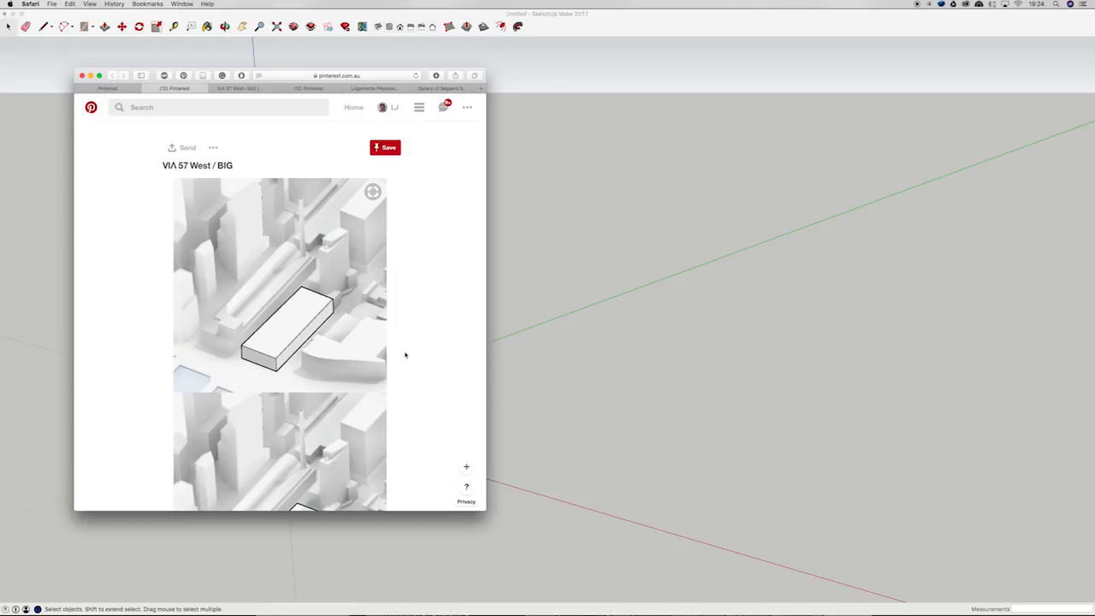
pyautogui.moveTo(402, 321)
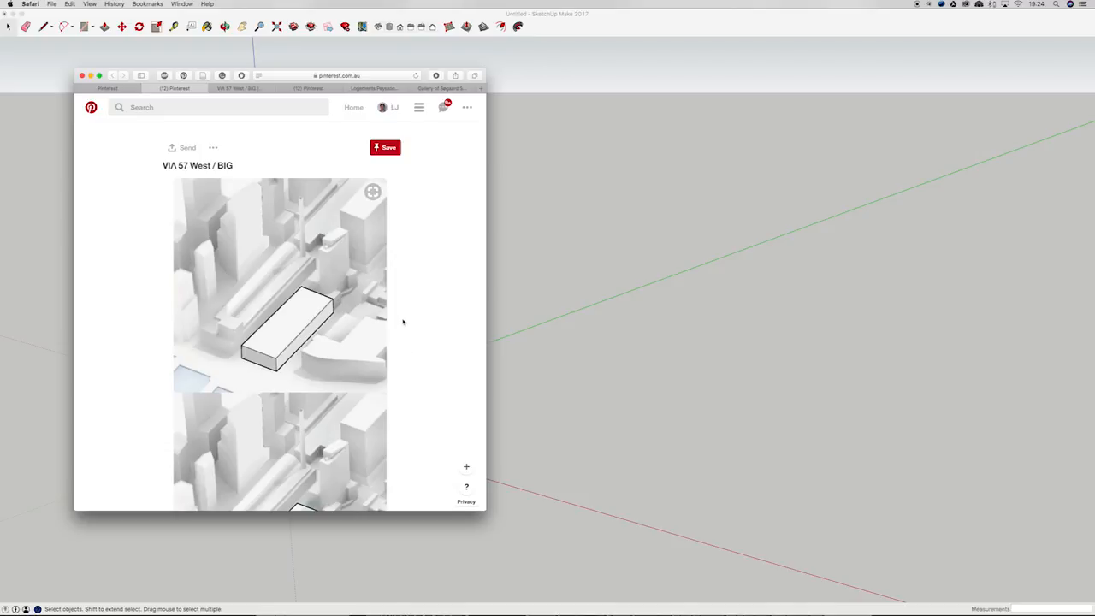
# Scroll down the VIA 57 West / BIG pin to the triangular-wedge massing diagrams
pyautogui.scroll(-3)
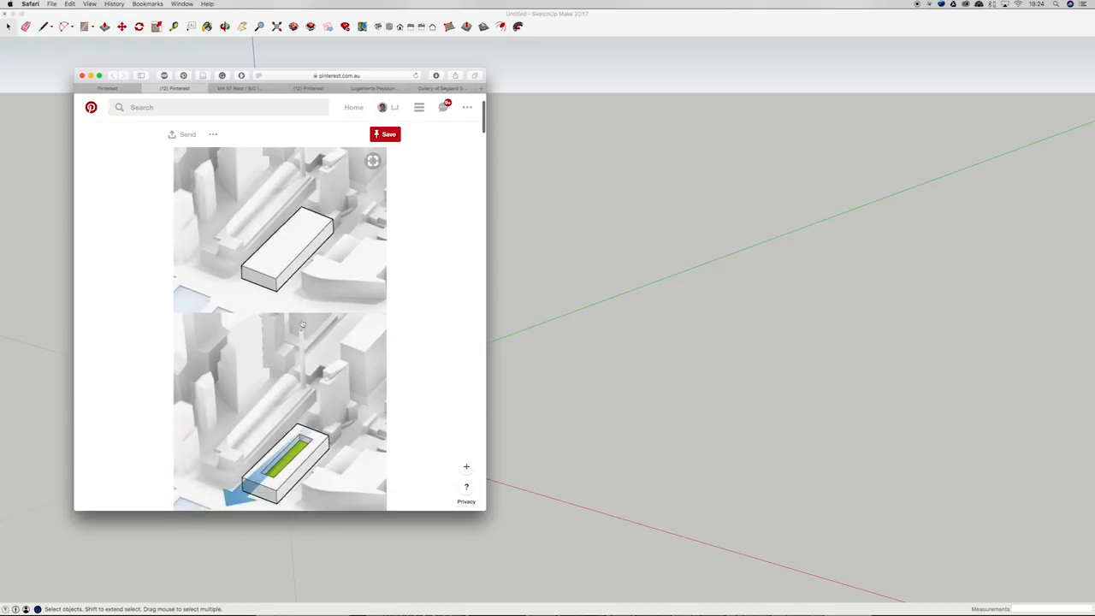
pyautogui.scroll(-3)
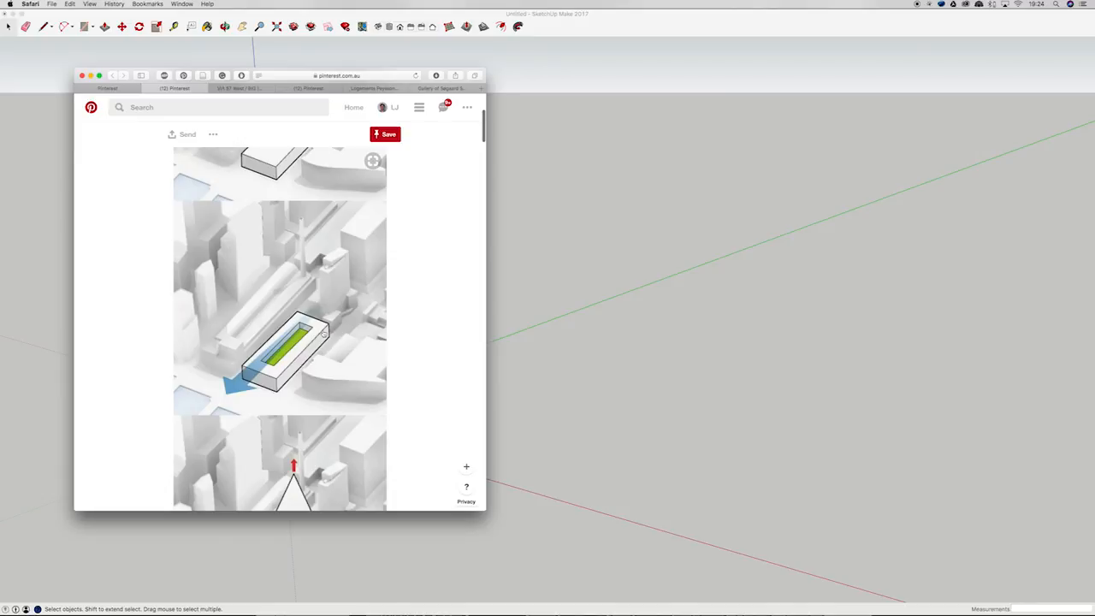
pyautogui.scroll(-3)
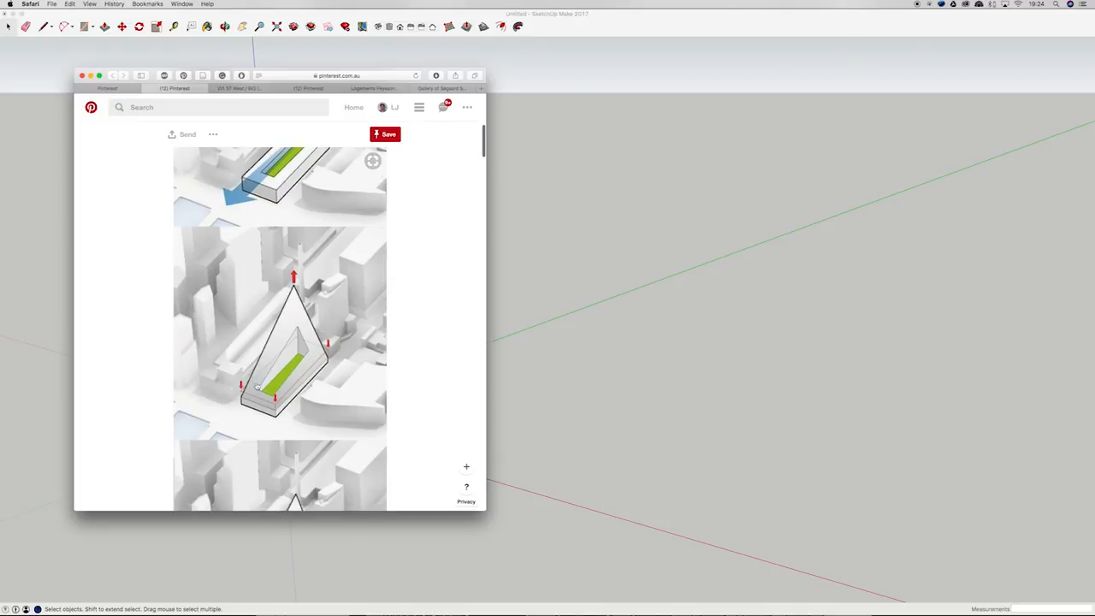
pyautogui.scroll(-3)
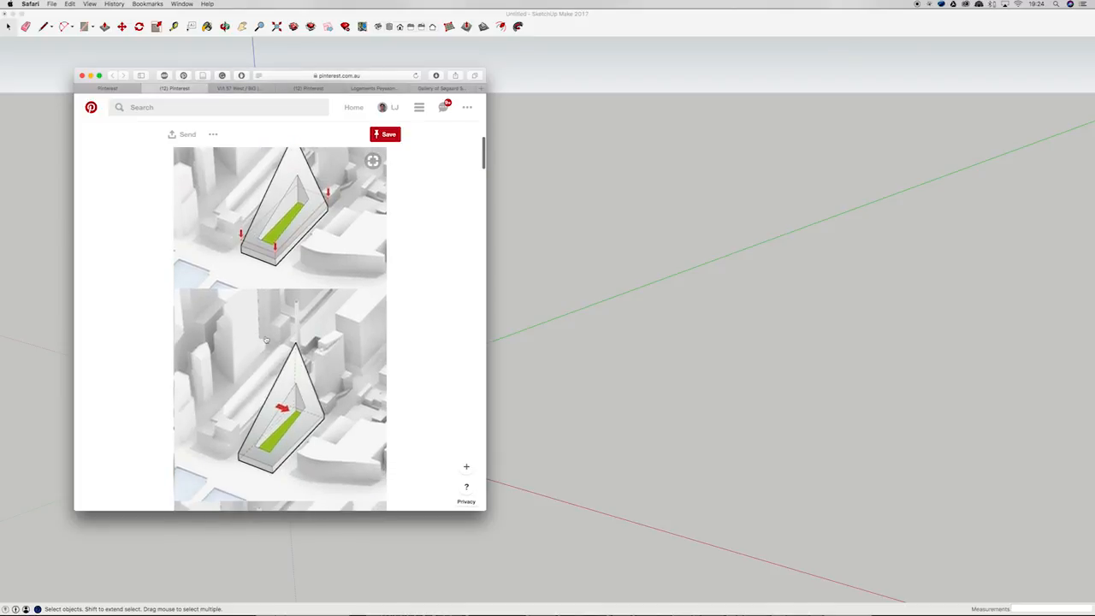
pyautogui.scroll(-3)
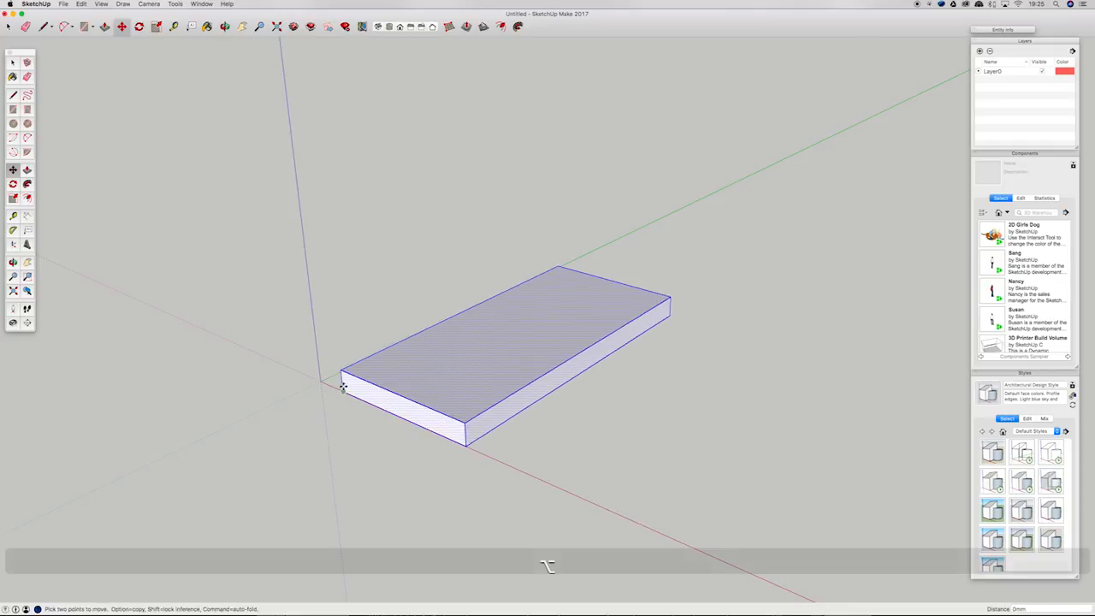
# Copy the rectangular slab with Move + Option and place the copy beside the original
pyautogui.moveTo(342, 386); pyautogui.dragTo(489, 460)
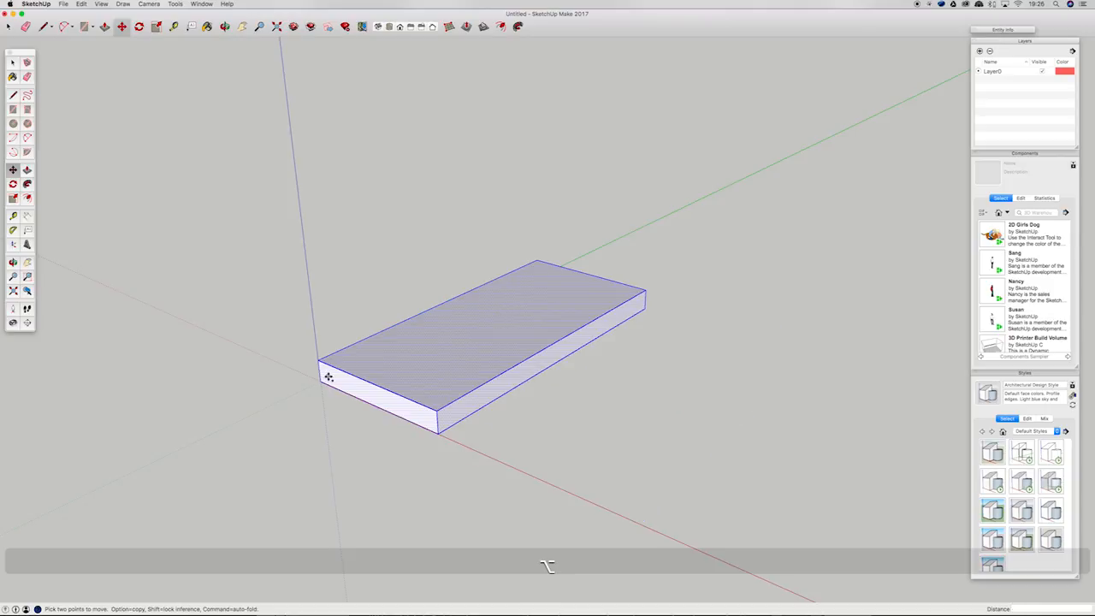
pyautogui.moveTo(329, 378); pyautogui.dragTo(504, 465)
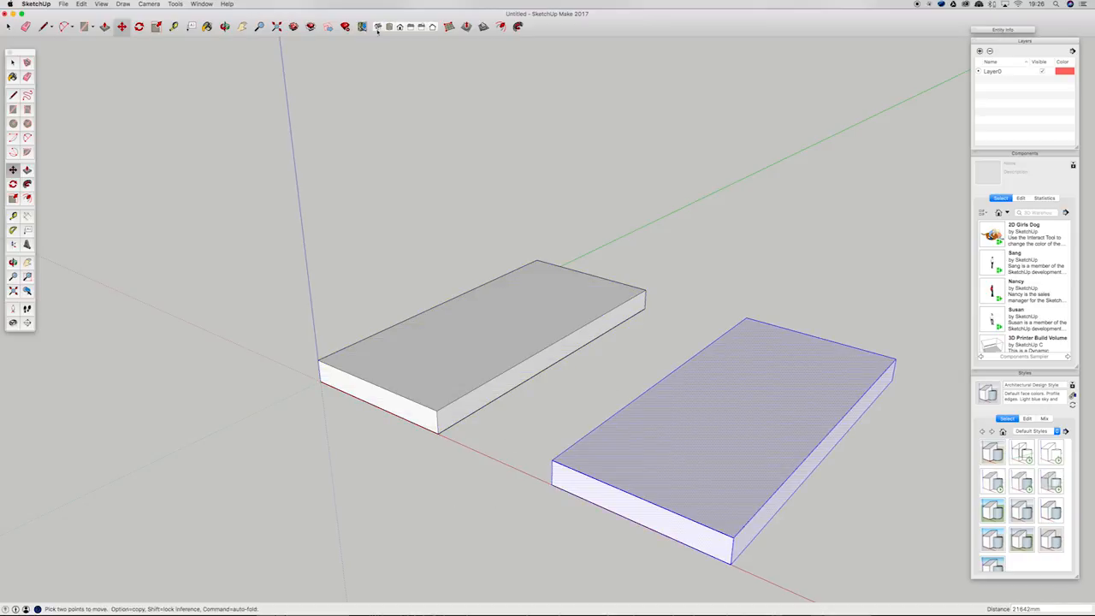
# Offset the copy's top face and push the inner face through to open a central courtyard
pyautogui.click(28, 198)
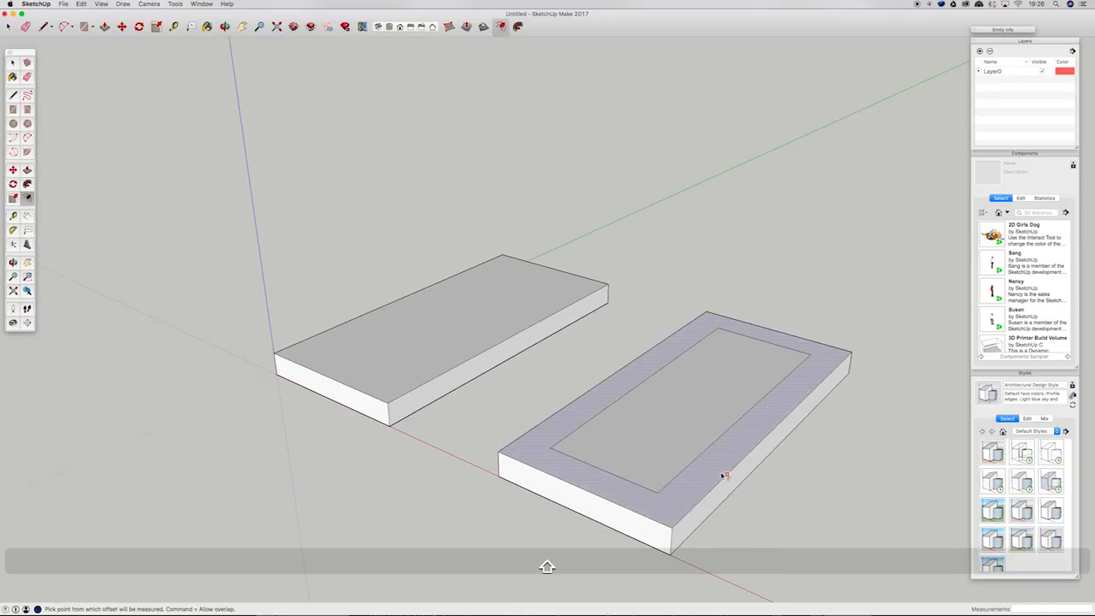
pyautogui.press('space')
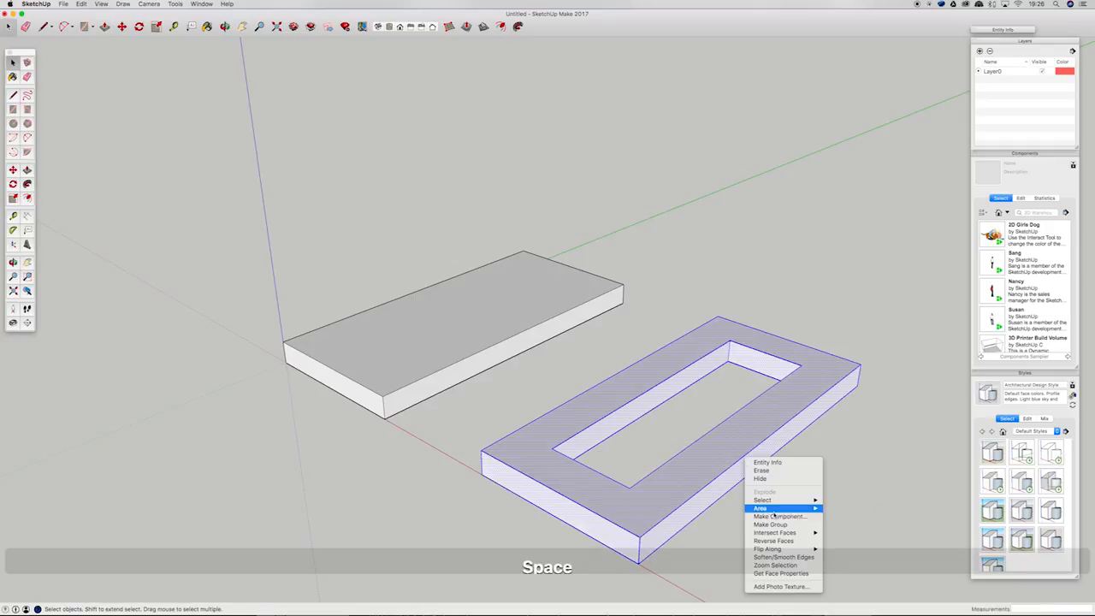
# Draw a floor rectangle across the ring's opening and paint it green
pyautogui.click(387, 345)
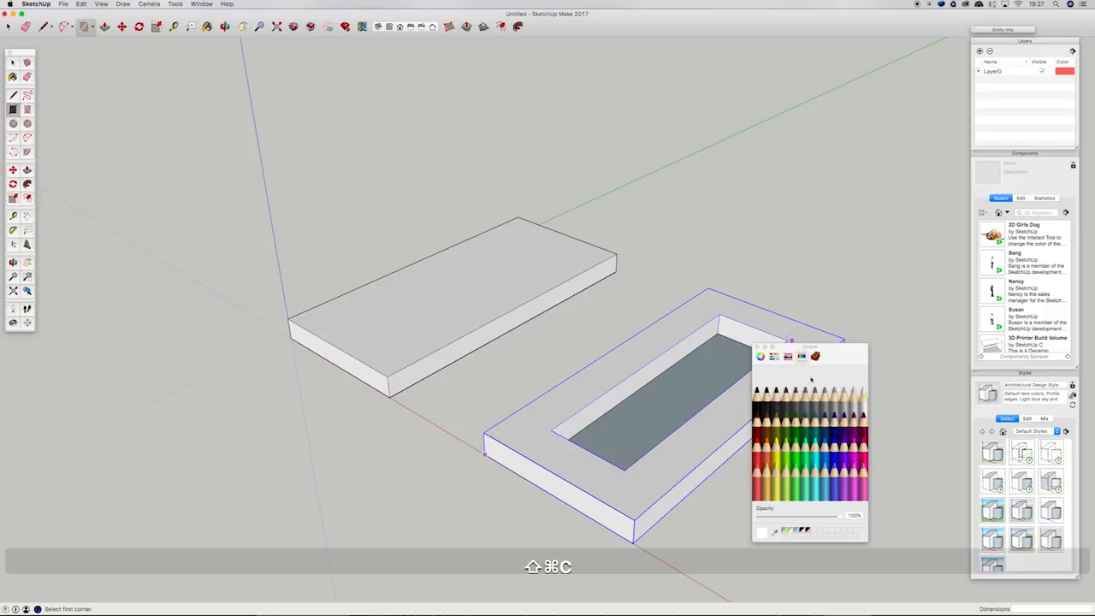
pyautogui.moveTo(807, 354); pyautogui.dragTo(882, 354)
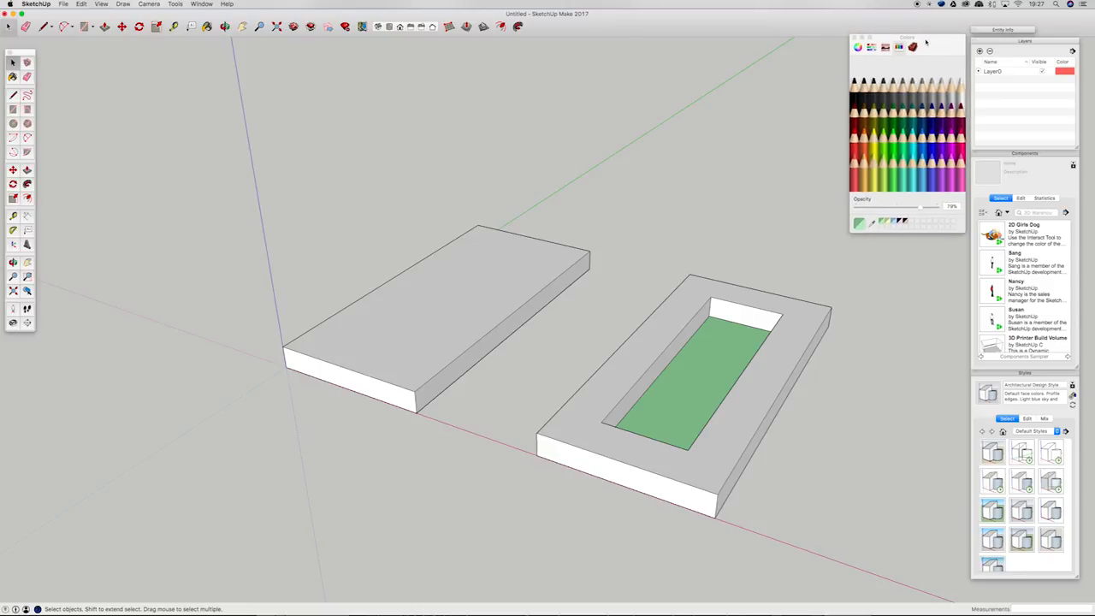
pyautogui.press('space')
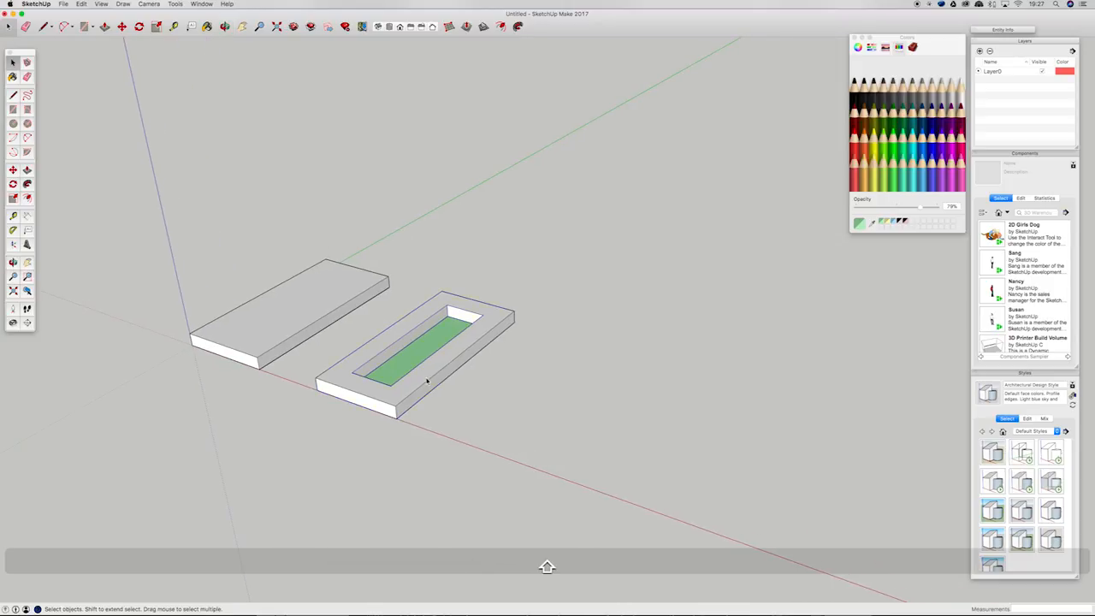
# Pick the green-floored ring to copy it to a new position
pyautogui.click(414, 360)
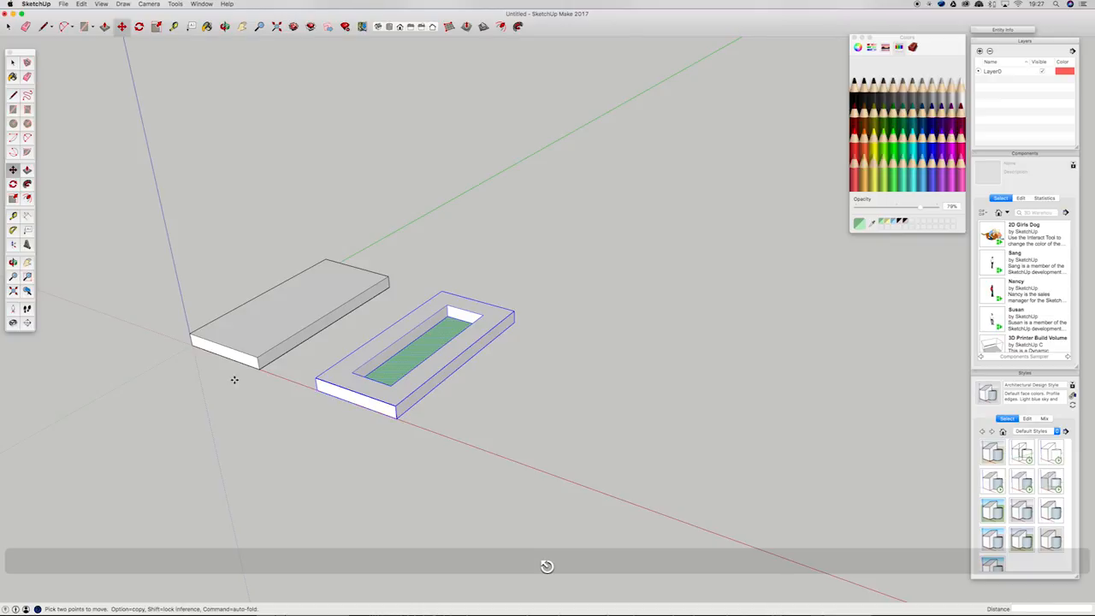
pyautogui.moveTo(260, 370)
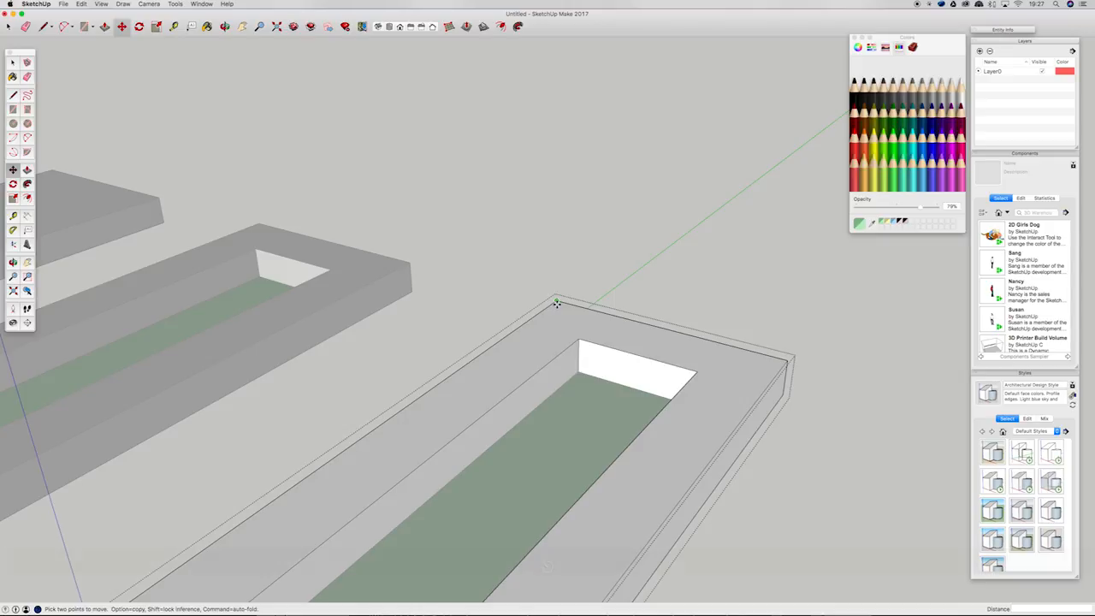
# Pull the third ring's top edge up along the blue axis into a sloped, peaked wedge
pyautogui.moveTo(556, 305); pyautogui.dragTo(556, 246)
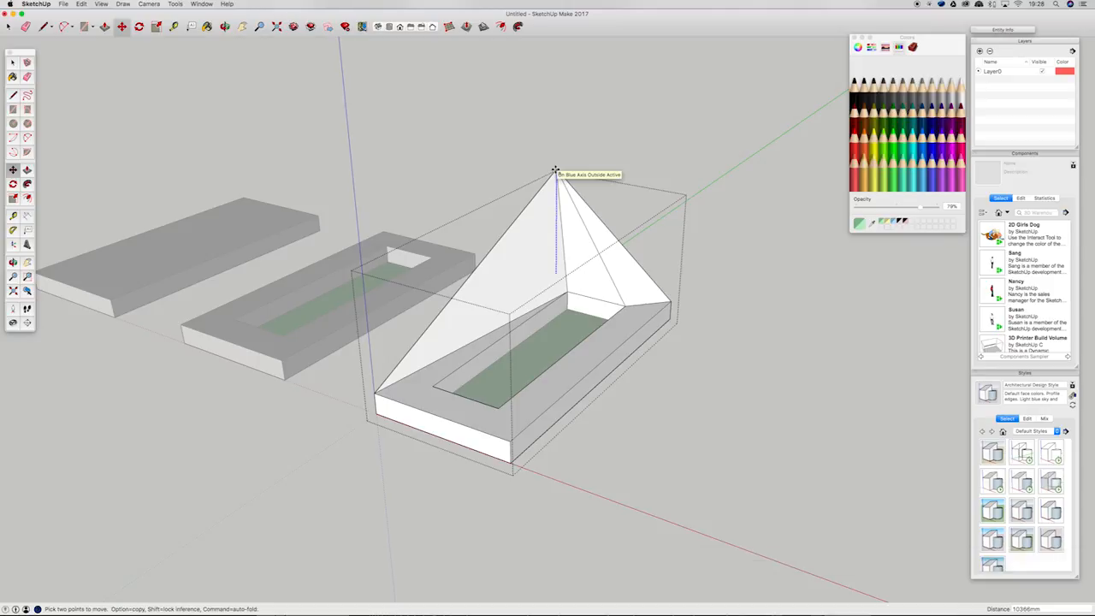
pyautogui.write('0')
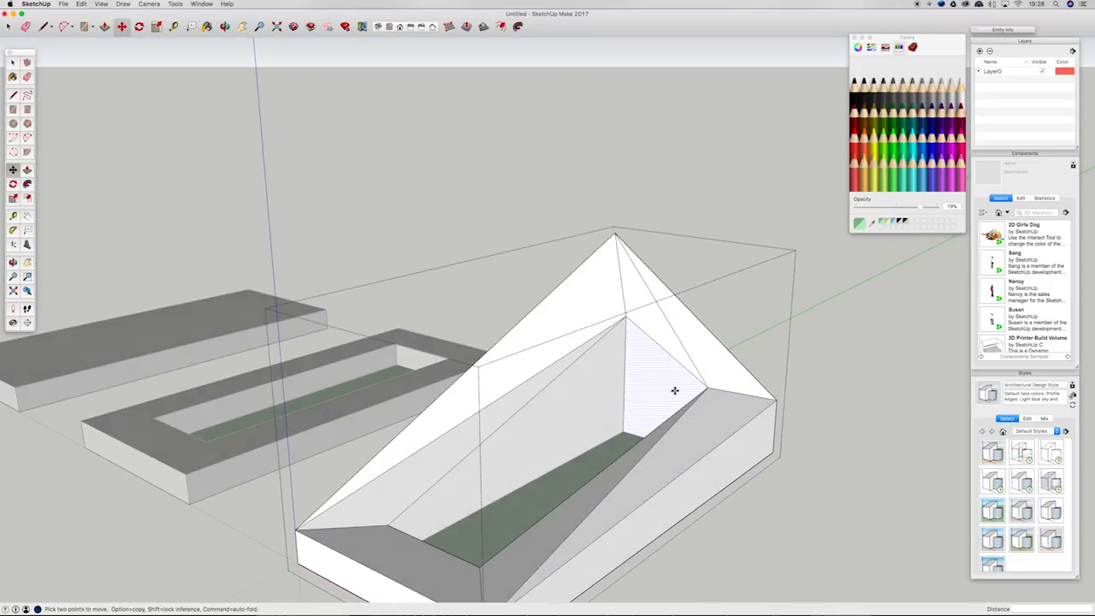
pyautogui.moveTo(674, 390); pyautogui.dragTo(629, 460)
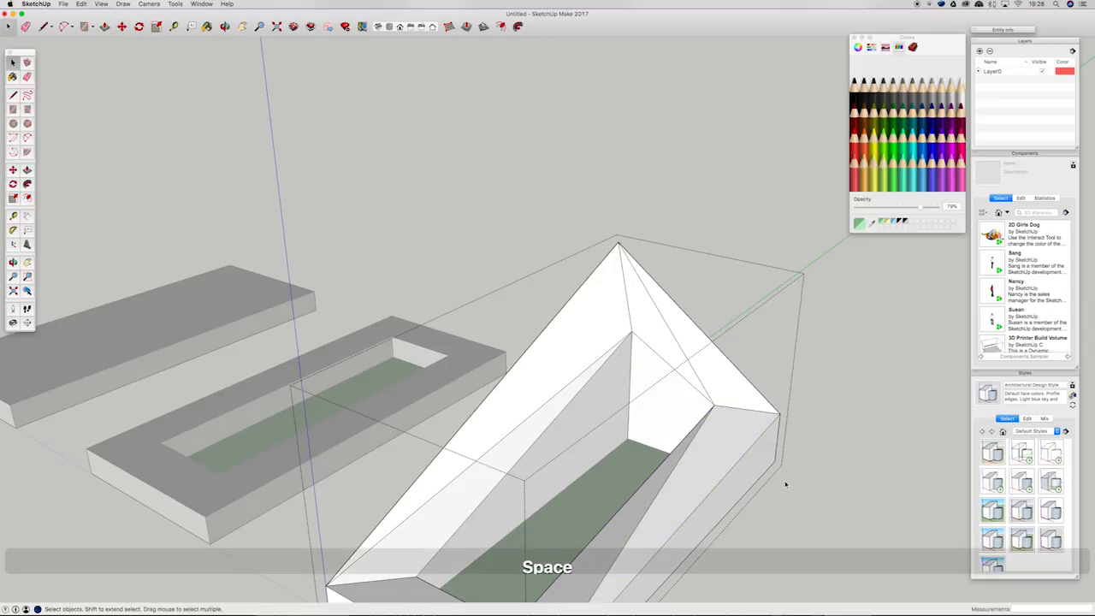
# Erase the wedge's extra crease edges with the Eraser and return to Select
pyautogui.press('e')
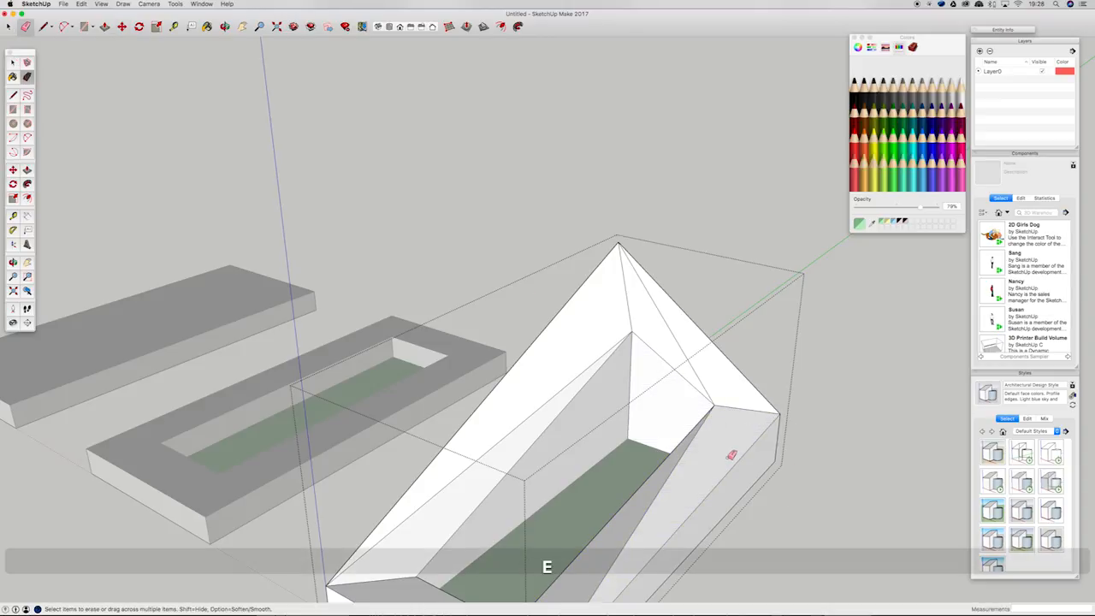
pyautogui.moveTo(578, 376)
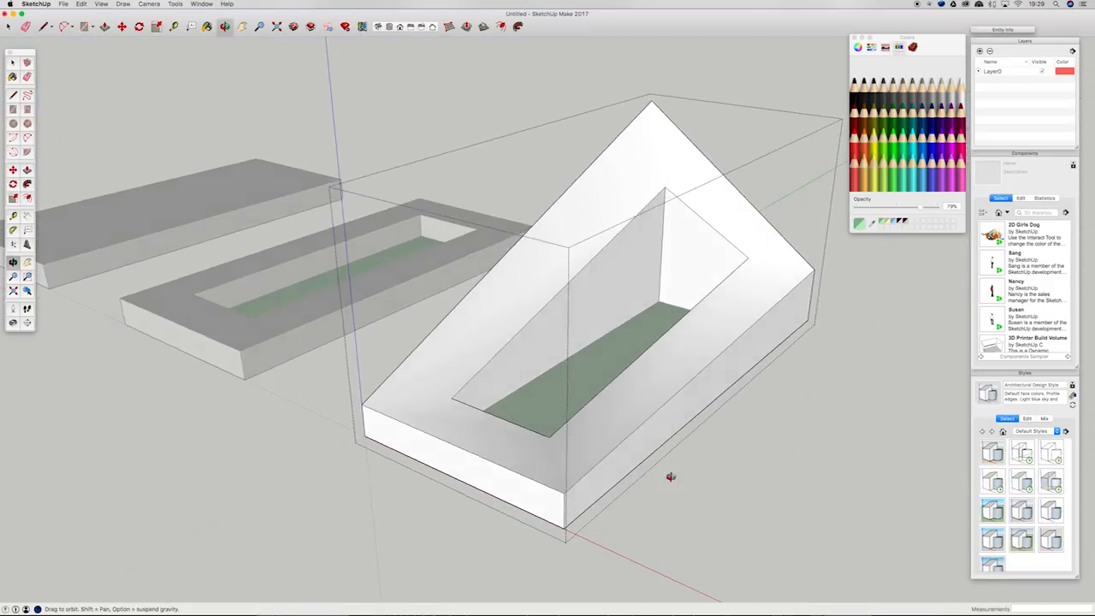
pyautogui.press('space')
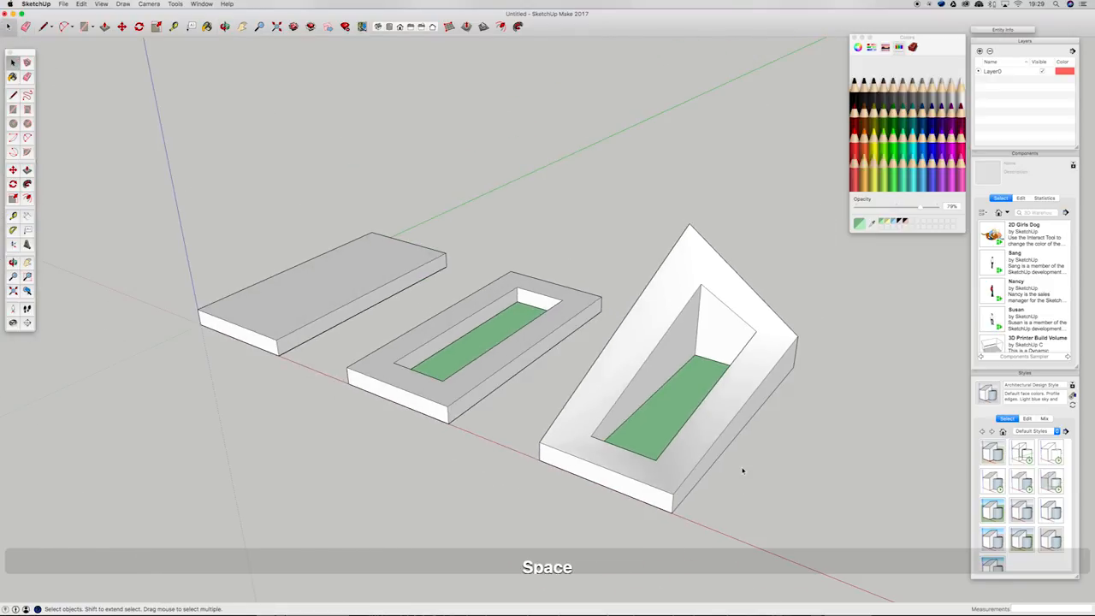
pyautogui.moveTo(786, 445)
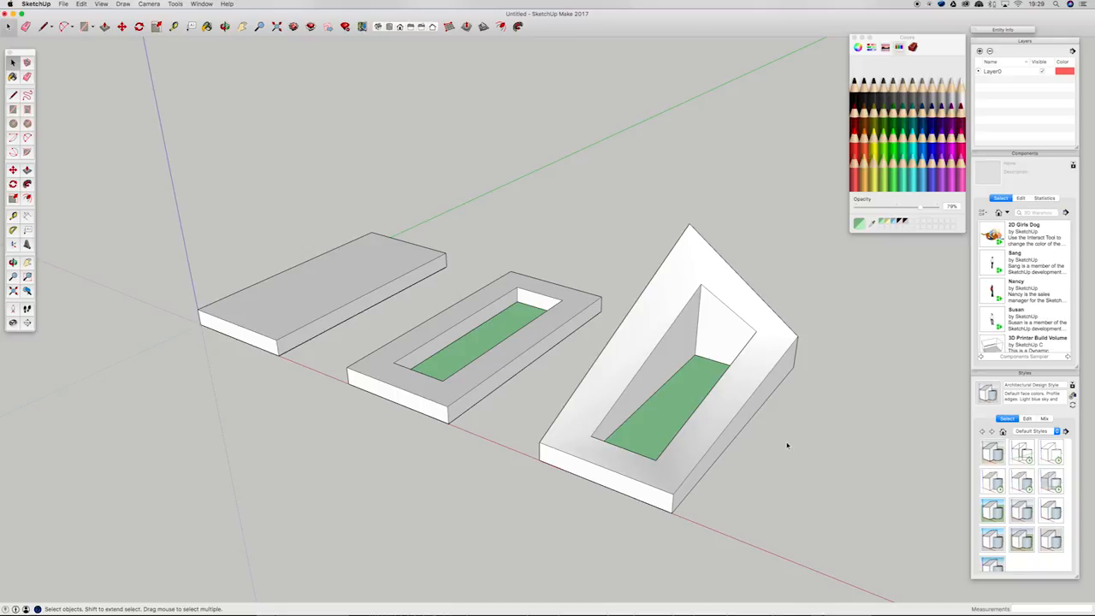
pyautogui.moveTo(749, 354)
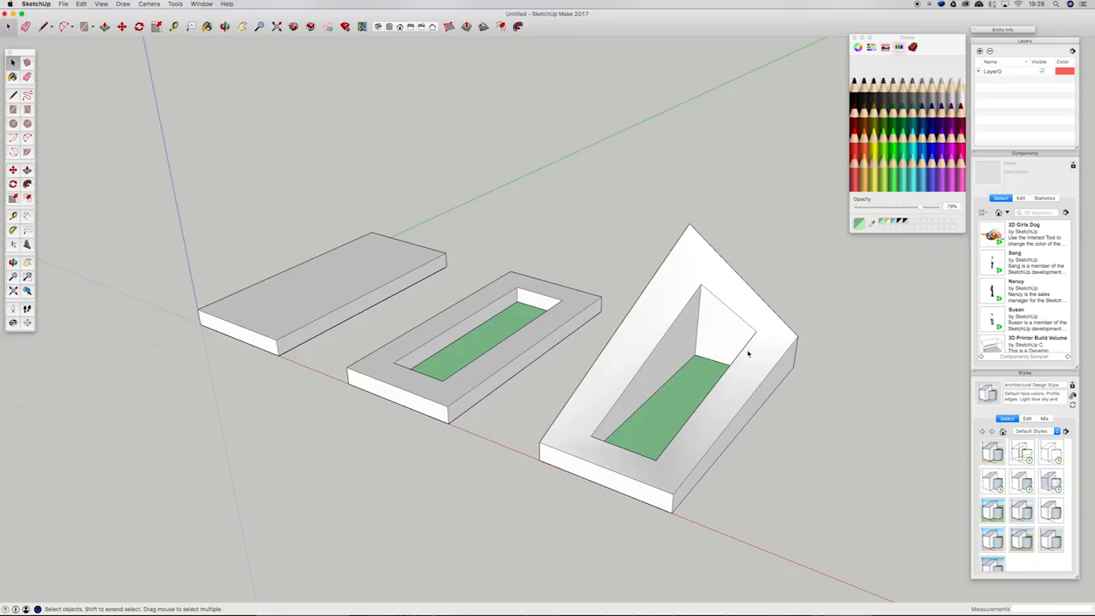
pyautogui.moveTo(687, 441)
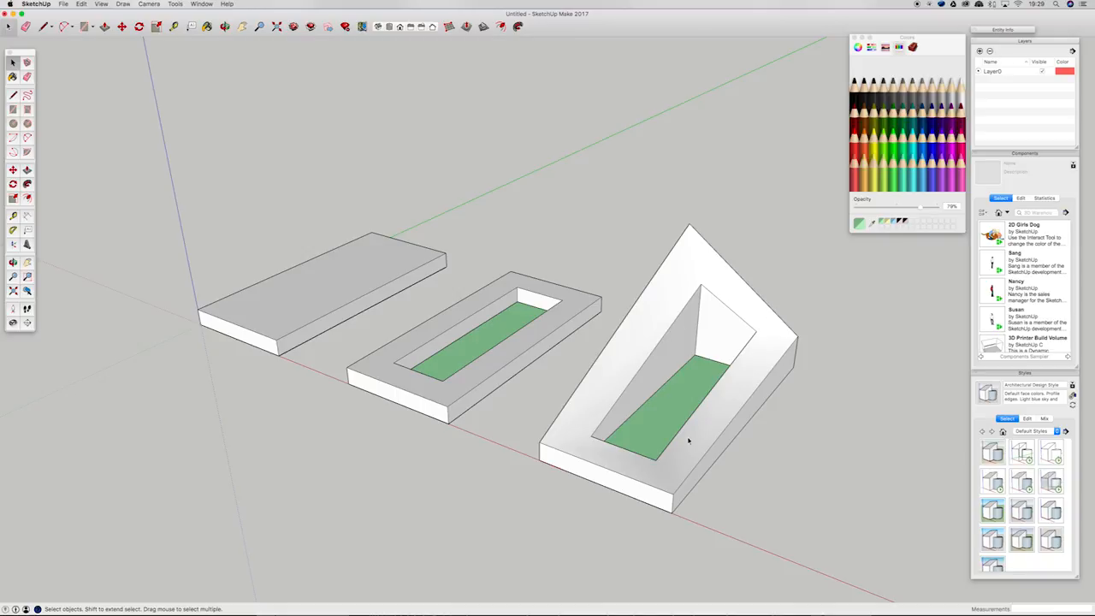
pyautogui.moveTo(766, 436)
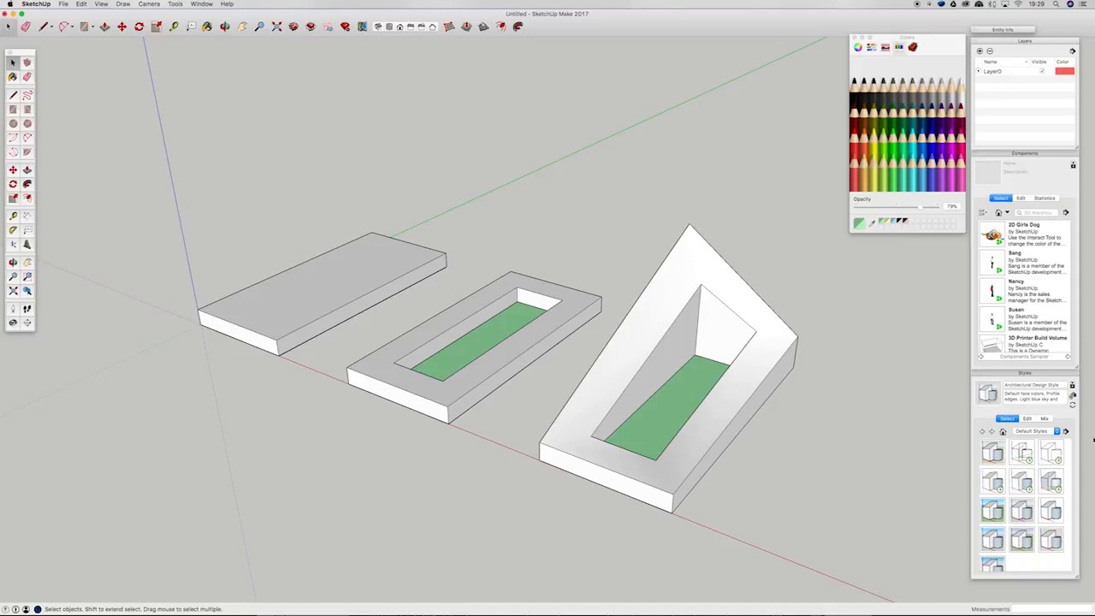
pyautogui.click(1050, 510)
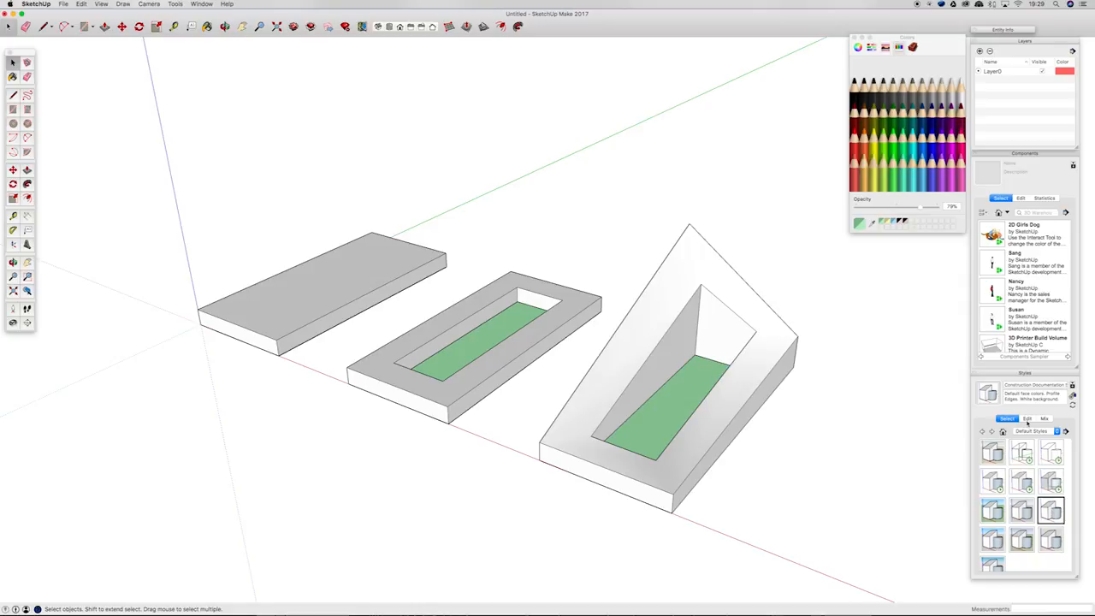
# Switch the Styles tray to Edit to reach the current style's edge settings
pyautogui.click(1026, 417)
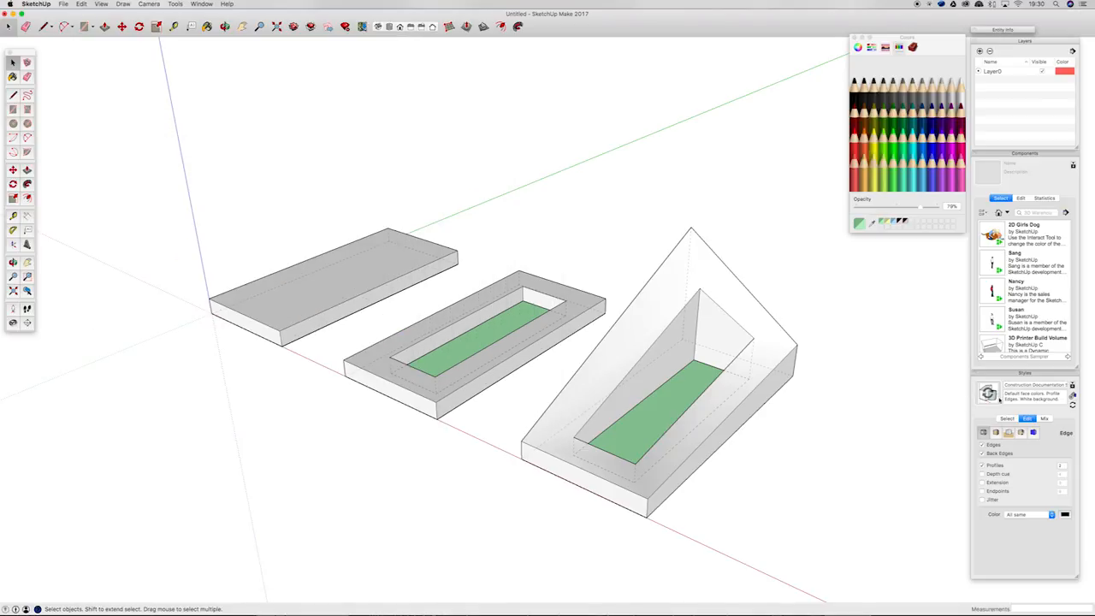
pyautogui.moveTo(985, 438)
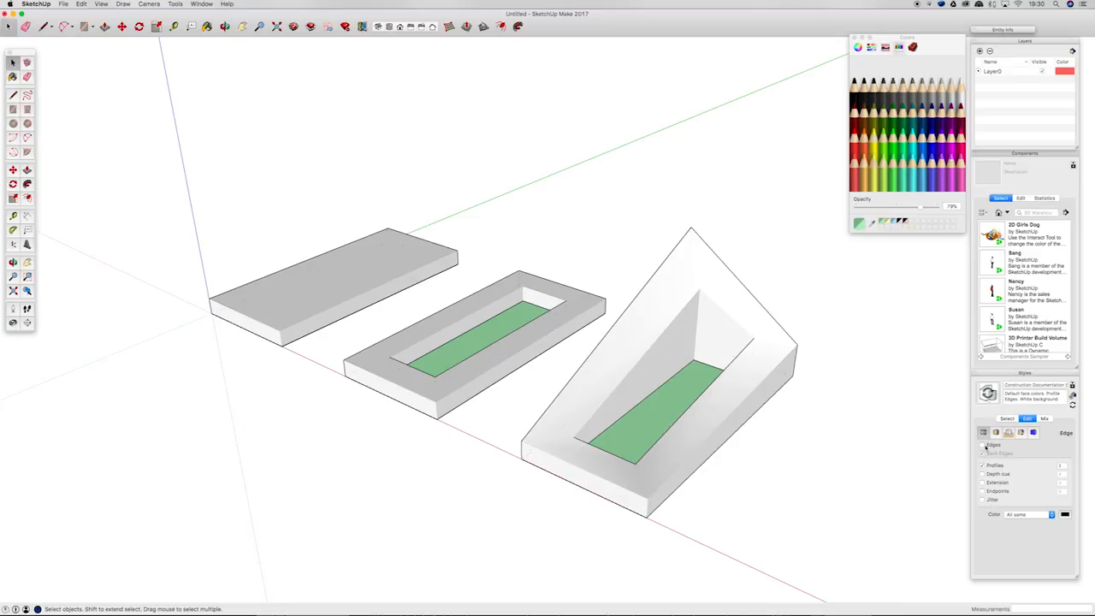
# Turn on dashed Back Edges, switch off an extra edge effect, and choose the edge colour mode
pyautogui.click(982, 453)
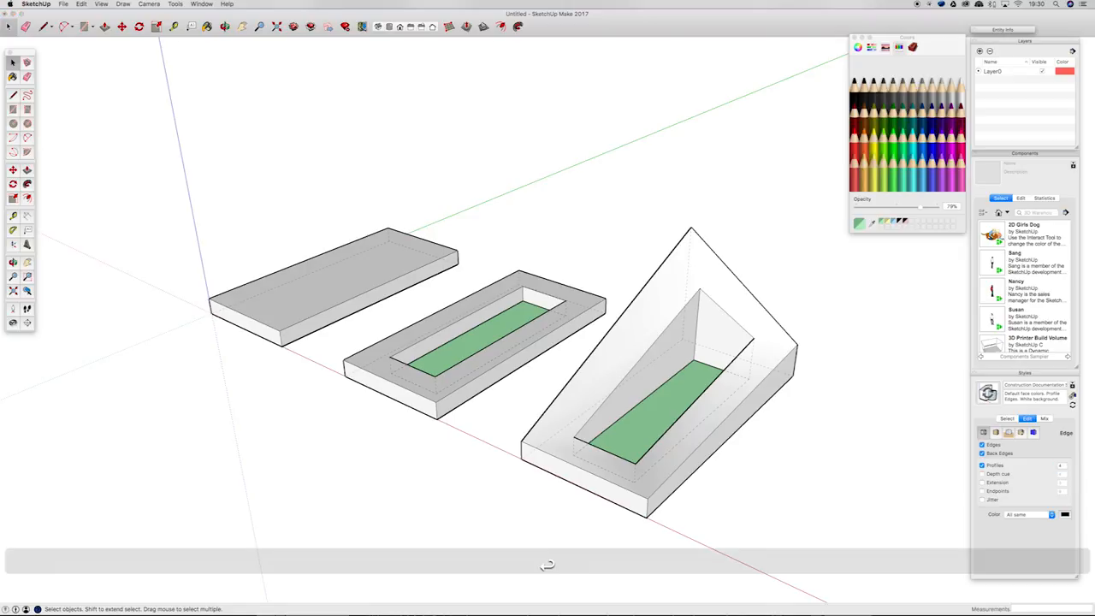
pyautogui.moveTo(608, 421)
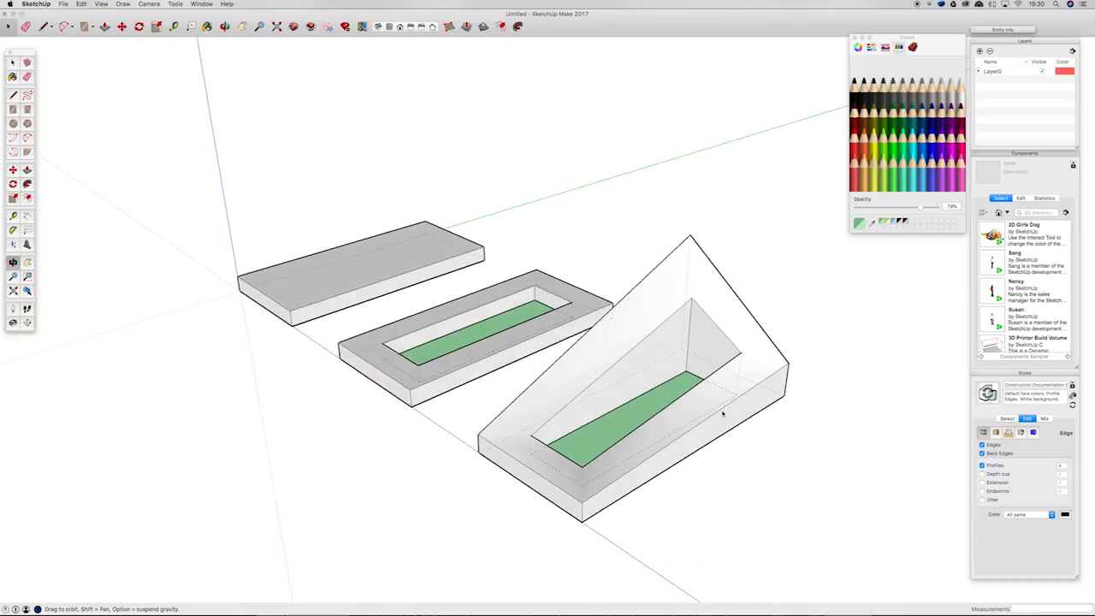
pyautogui.moveTo(721, 413); pyautogui.dragTo(940, 502)
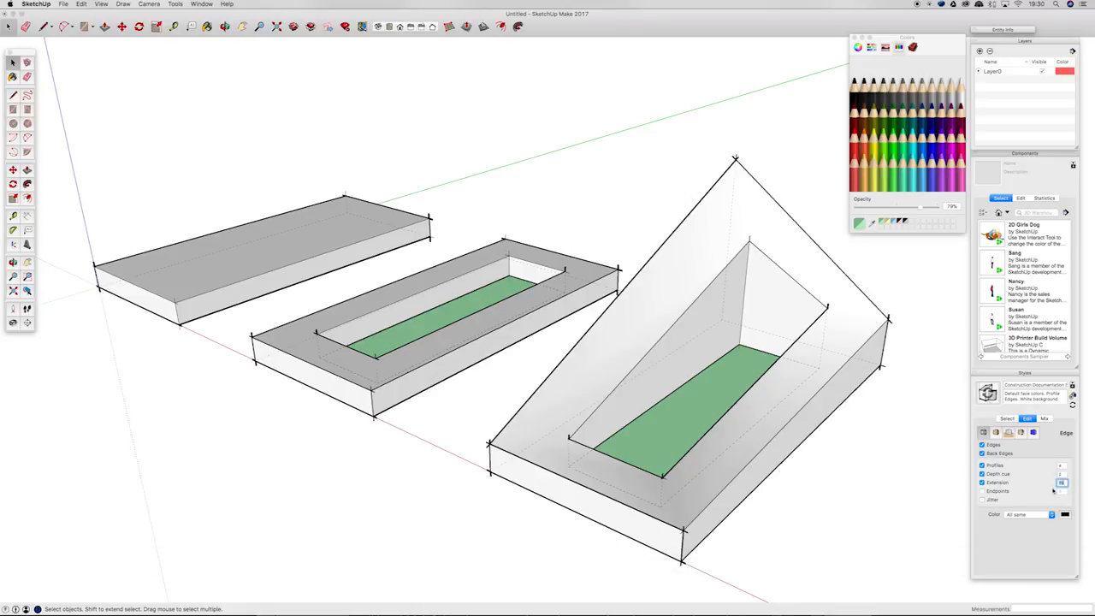
pyautogui.click(982, 483)
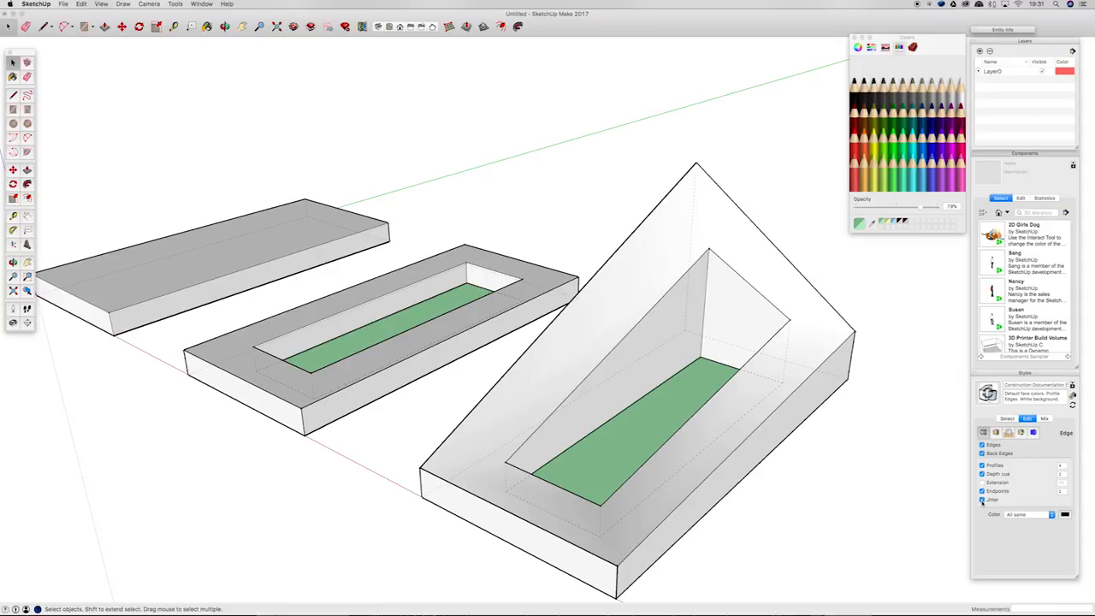
pyautogui.click(1050, 513)
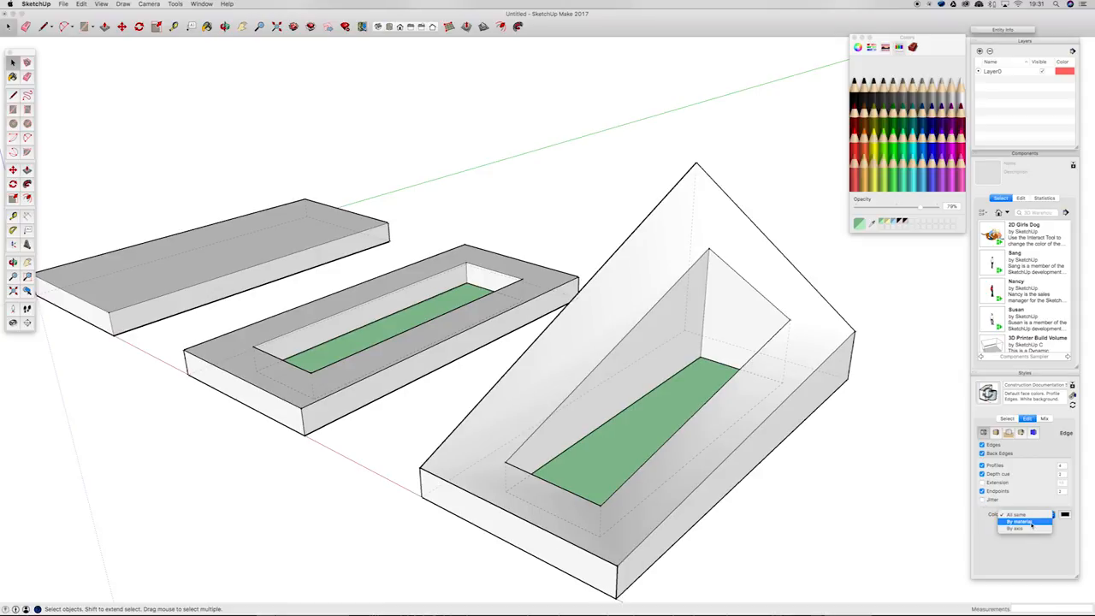
pyautogui.click(1015, 527)
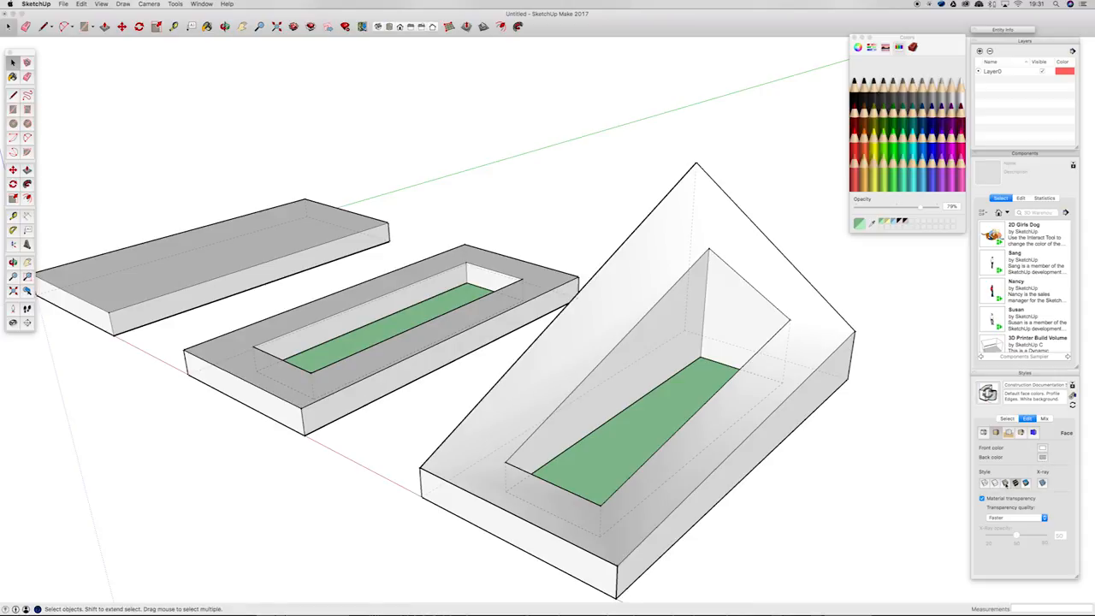
# Try X-ray faces in Face Settings, restore solid shading, and move to Watermark Settings
pyautogui.click(982, 497)
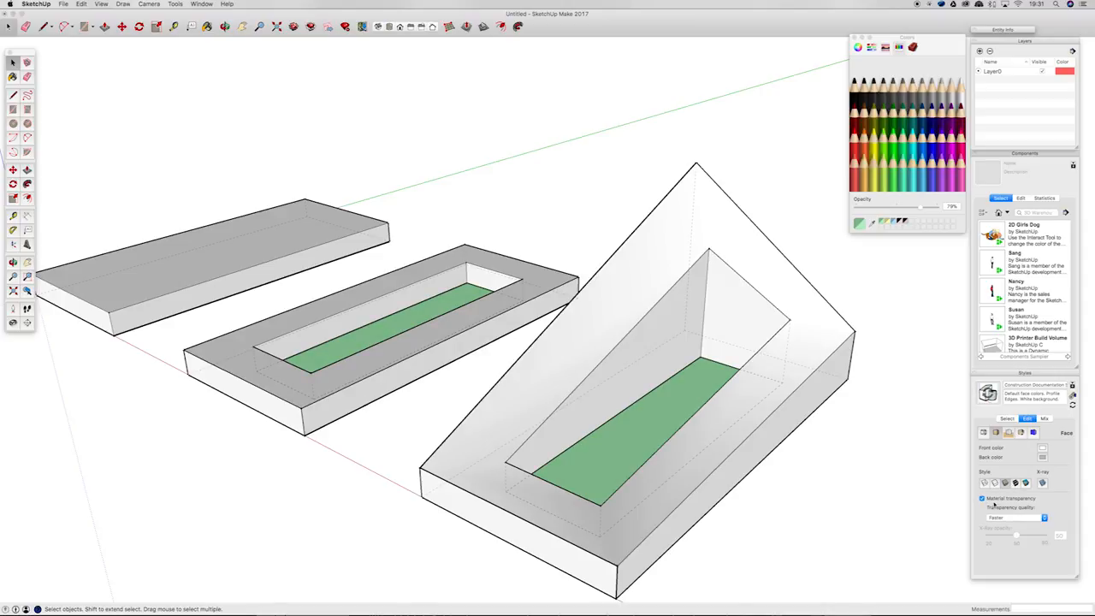
pyautogui.click(1012, 517)
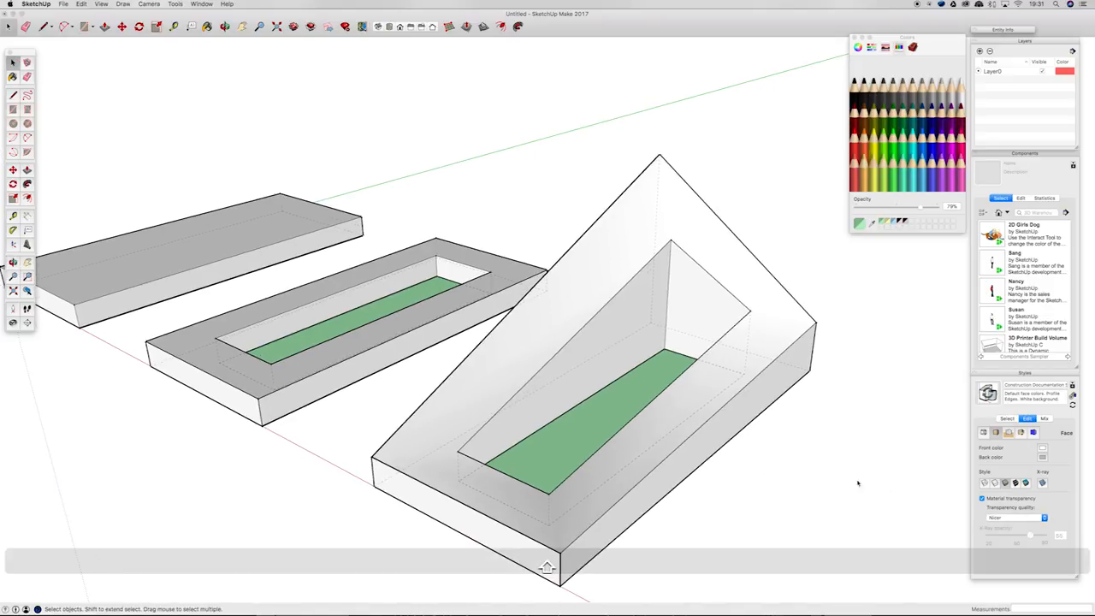
pyautogui.click(1043, 483)
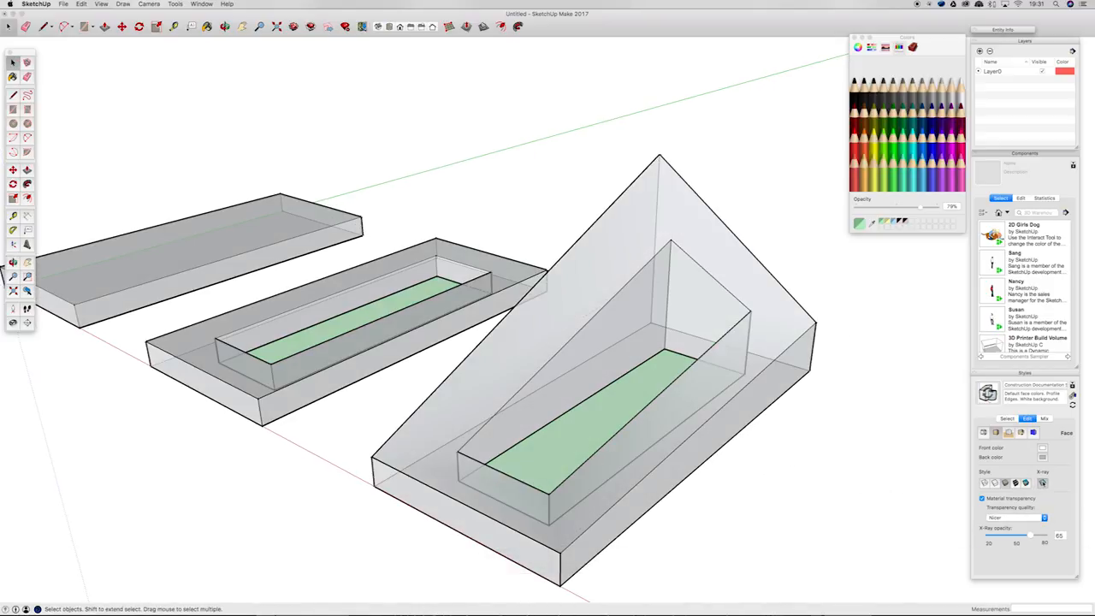
pyautogui.click(981, 498)
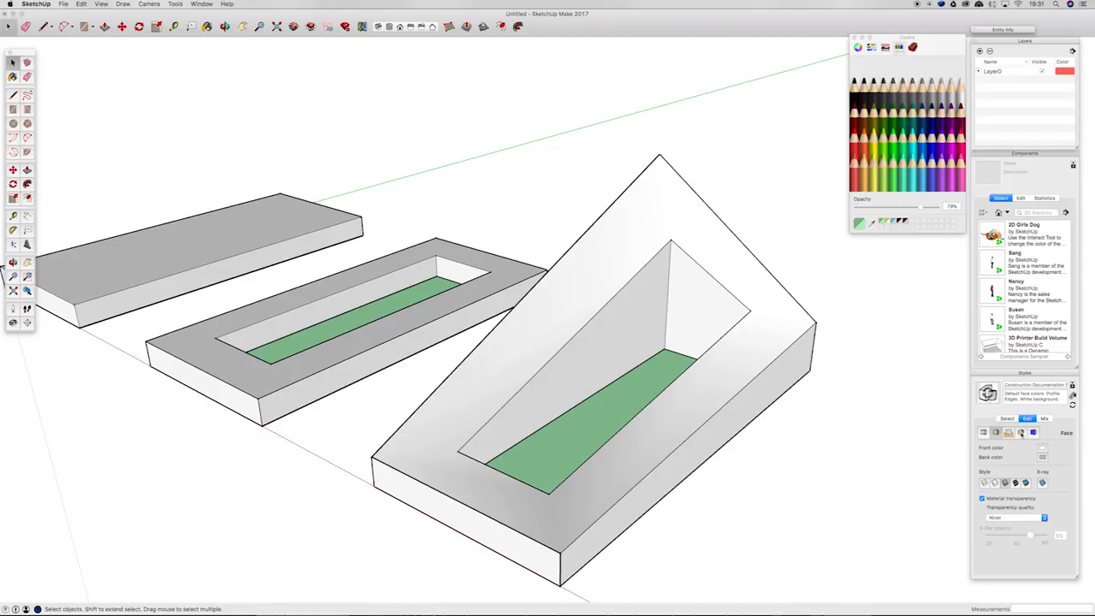
pyautogui.click(1008, 431)
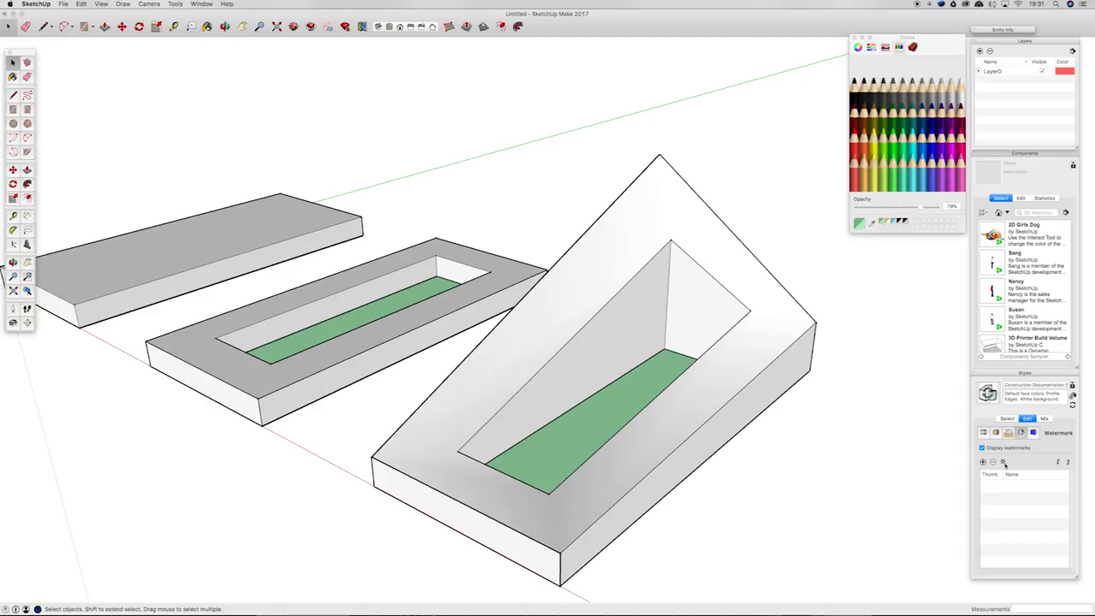
# Enable Hidden Geometry in the style's Modeling Settings so the wedge's crease lines show
pyautogui.click(982, 448)
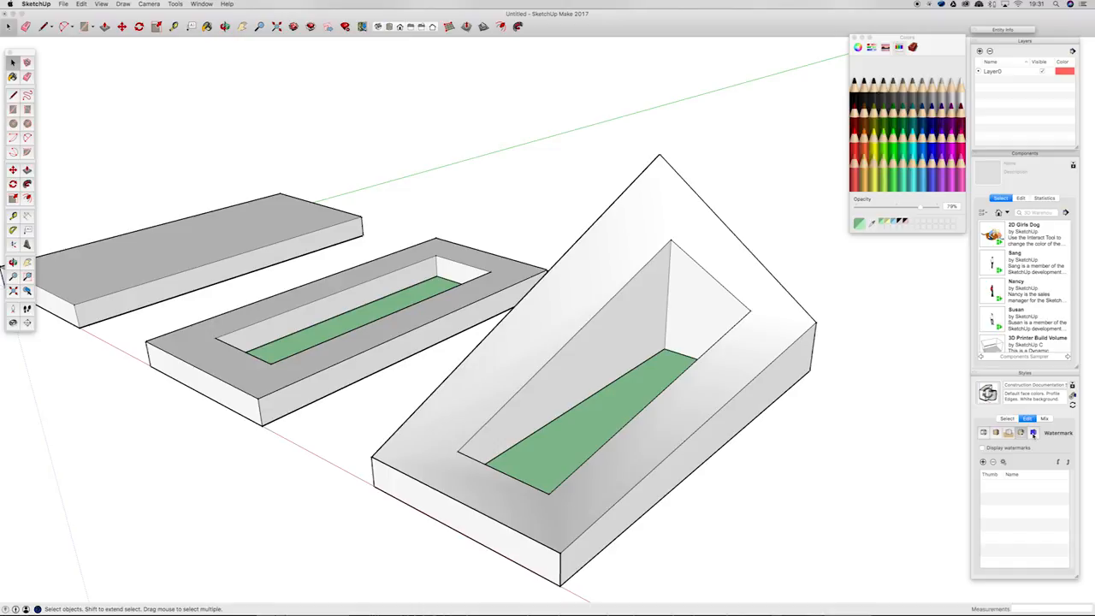
pyautogui.click(1032, 431)
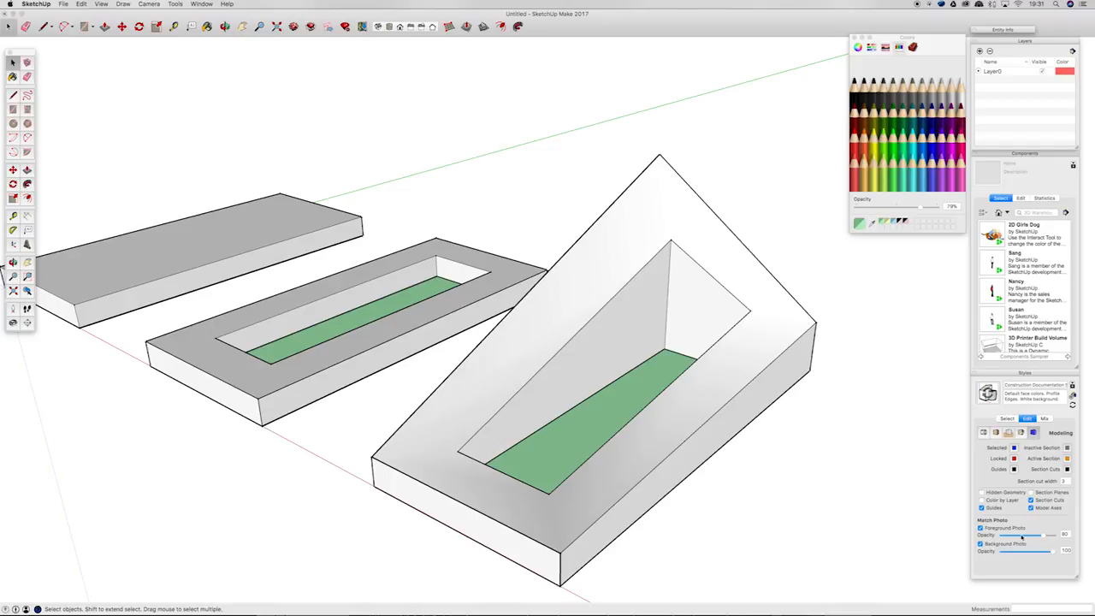
pyautogui.click(981, 492)
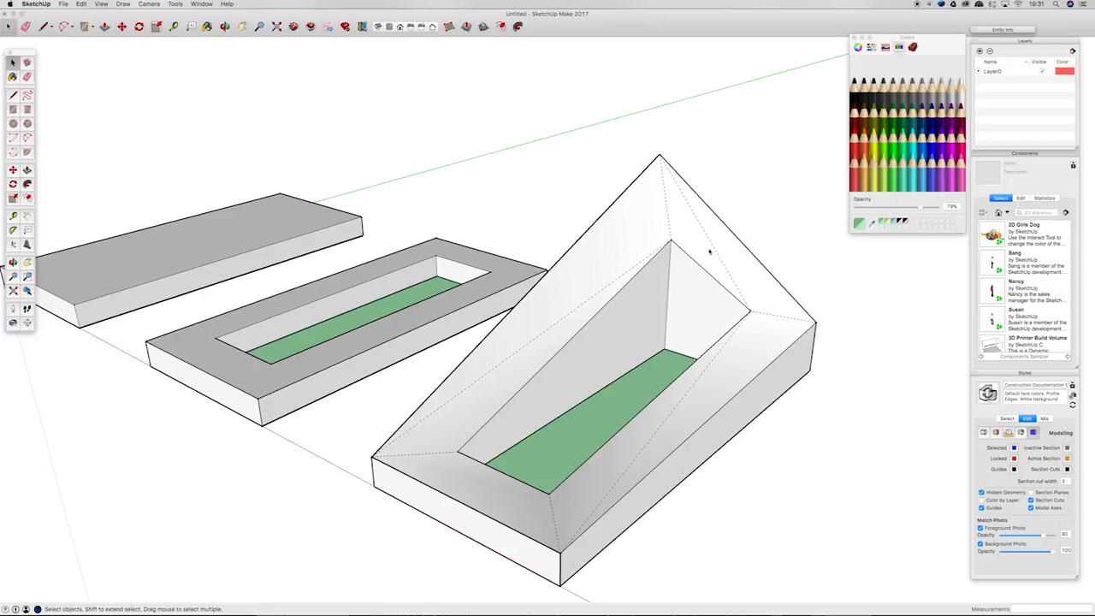
pyautogui.moveTo(984, 496)
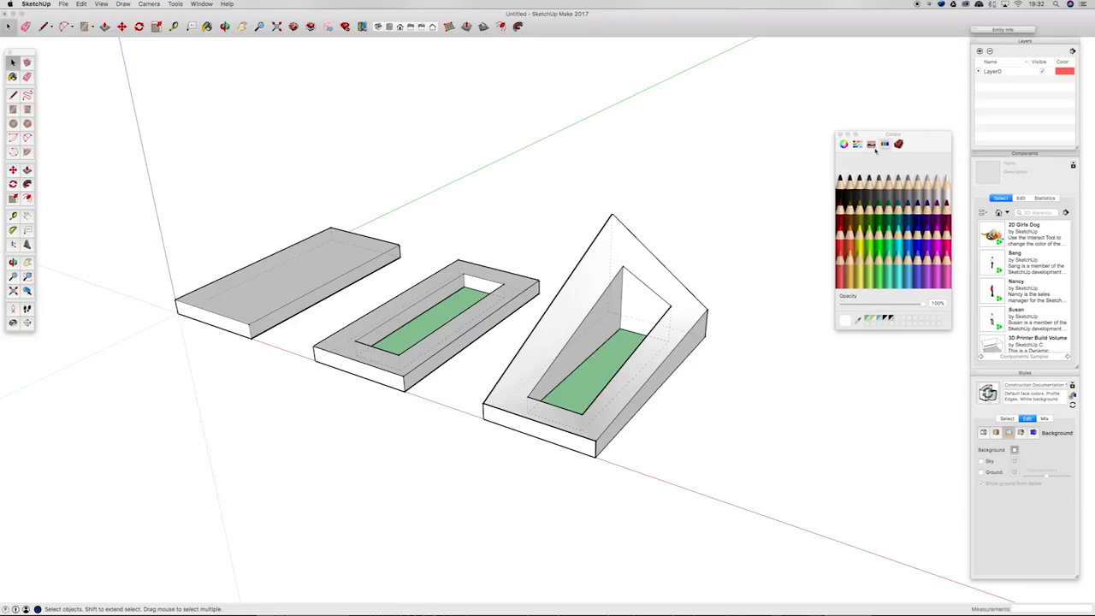
# Set the style's Background colour to bright cyan via the Colors window
pyautogui.click(870, 144)
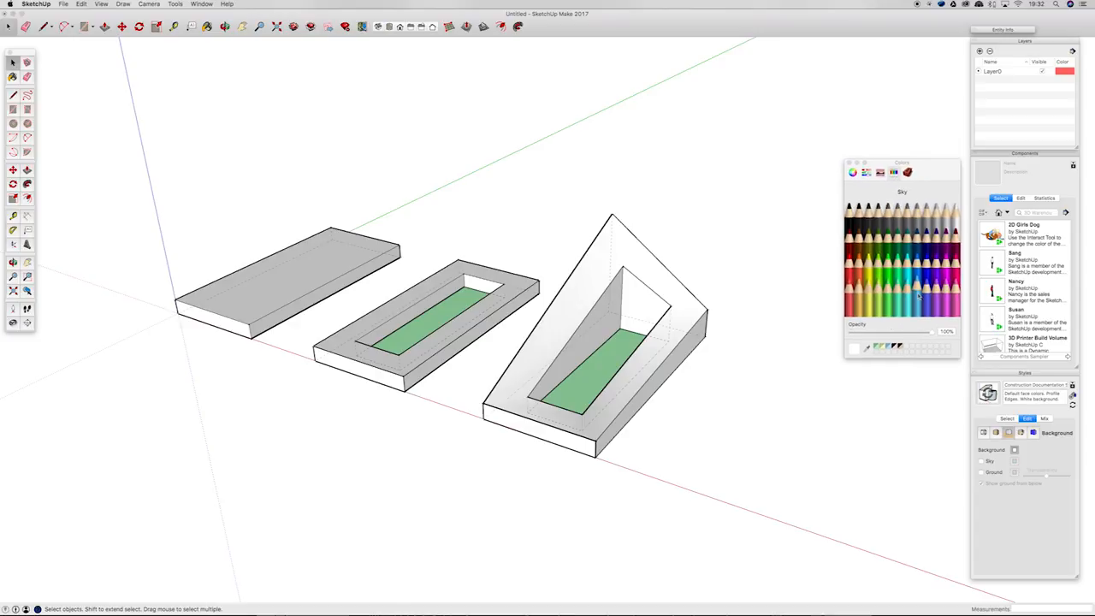
pyautogui.click(862, 277)
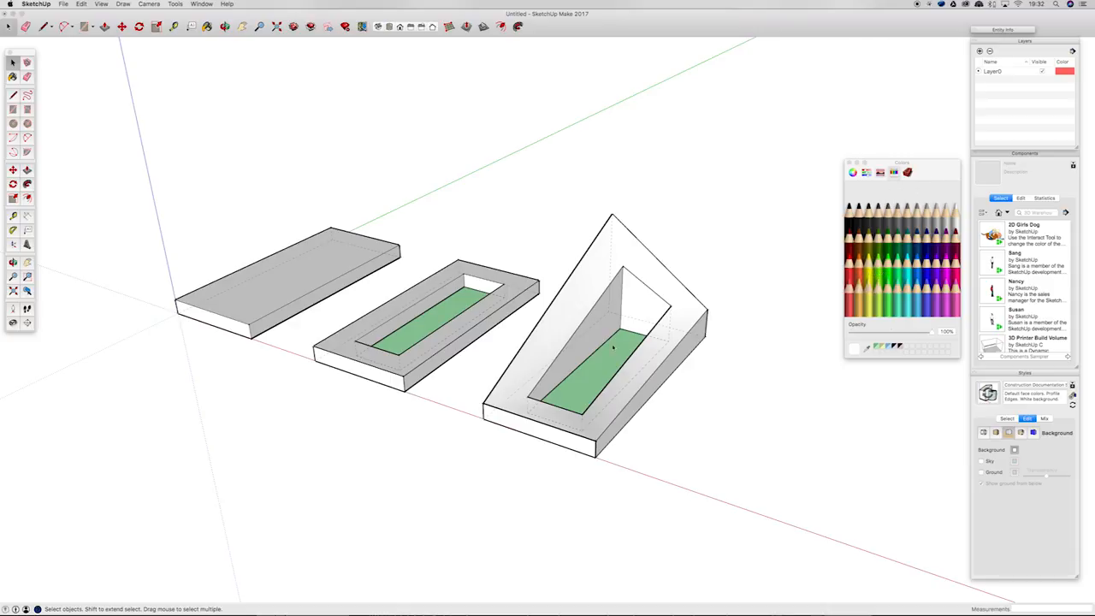
pyautogui.click(856, 346)
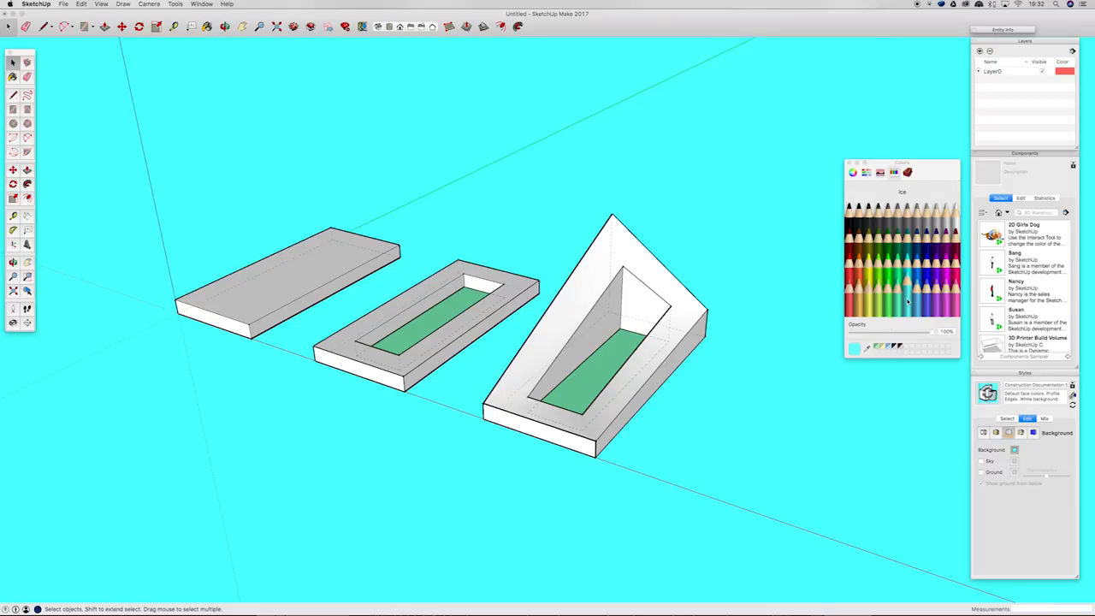
pyautogui.click(100, 4)
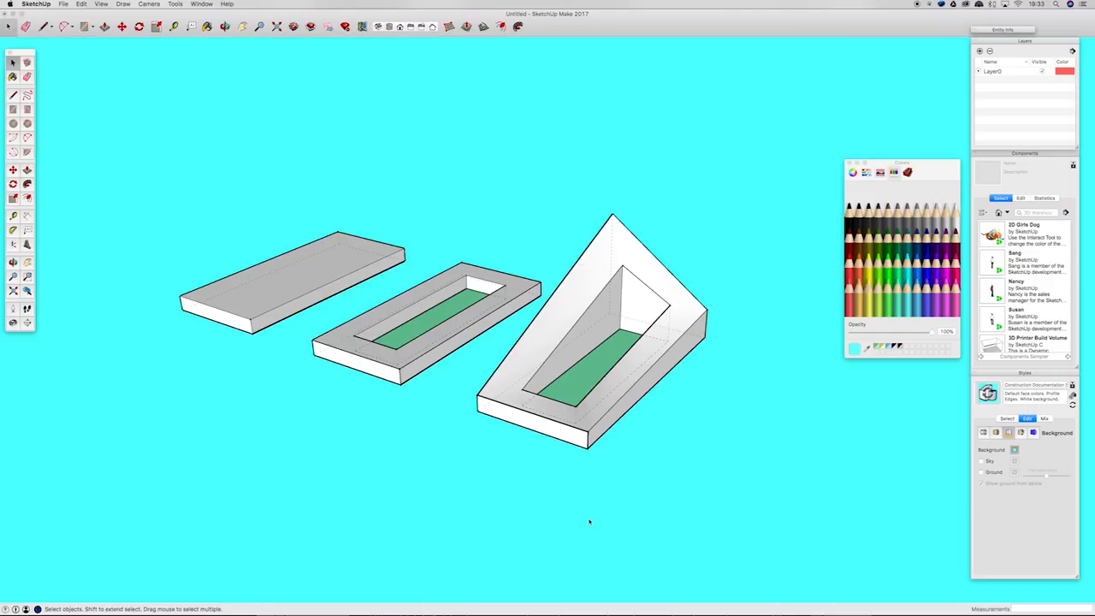
# Export the cyan-background view as a 2D Graphic in Portable Network Graphics (*.png) format
pyautogui.click(64, 3)
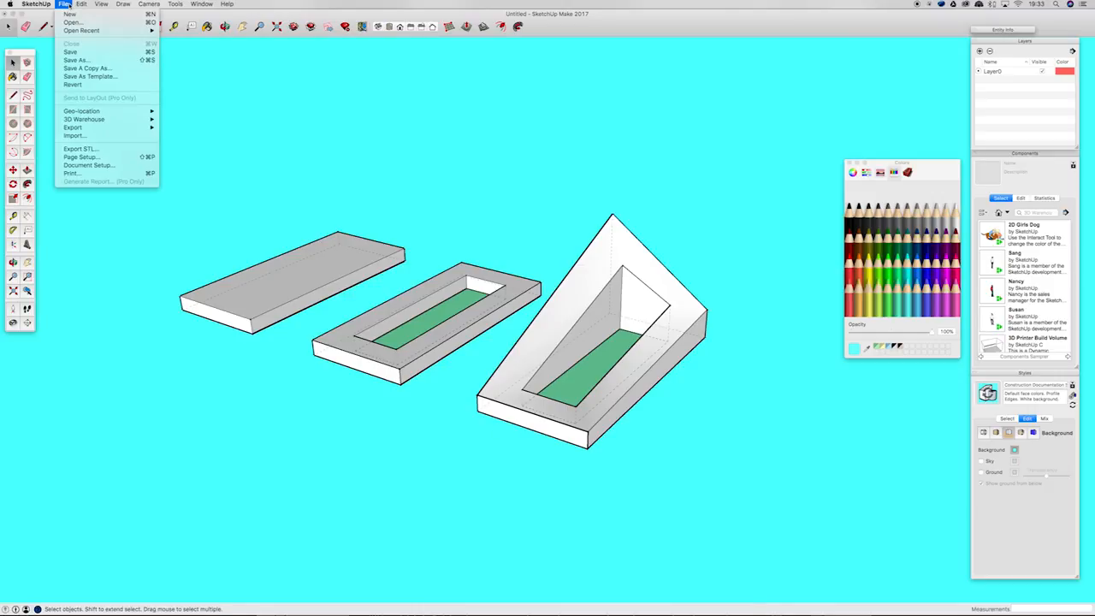
pyautogui.moveTo(71, 127)
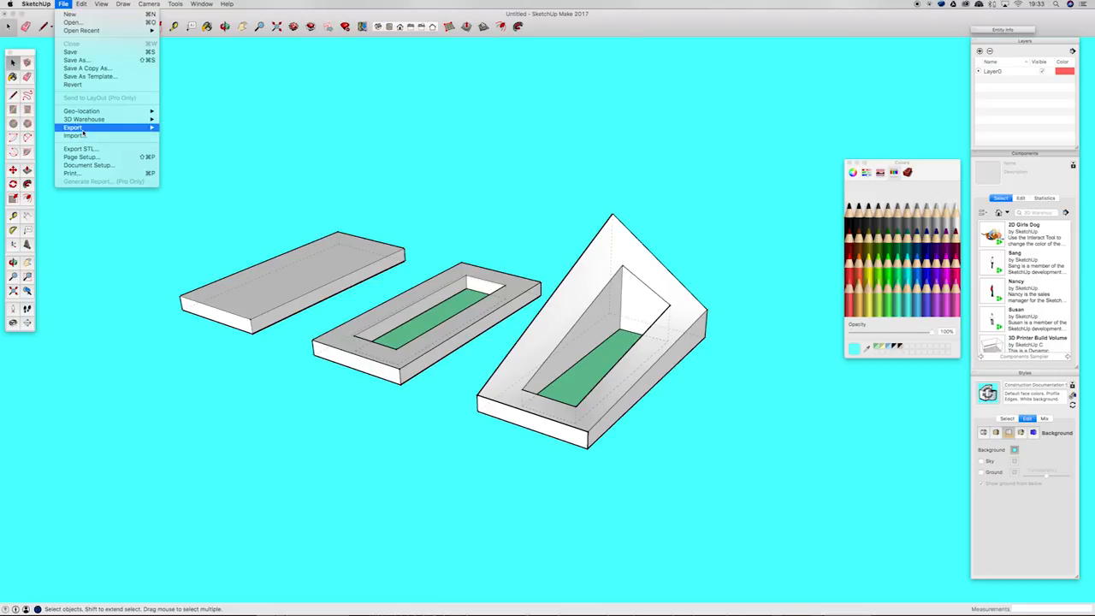
pyautogui.moveTo(72, 126)
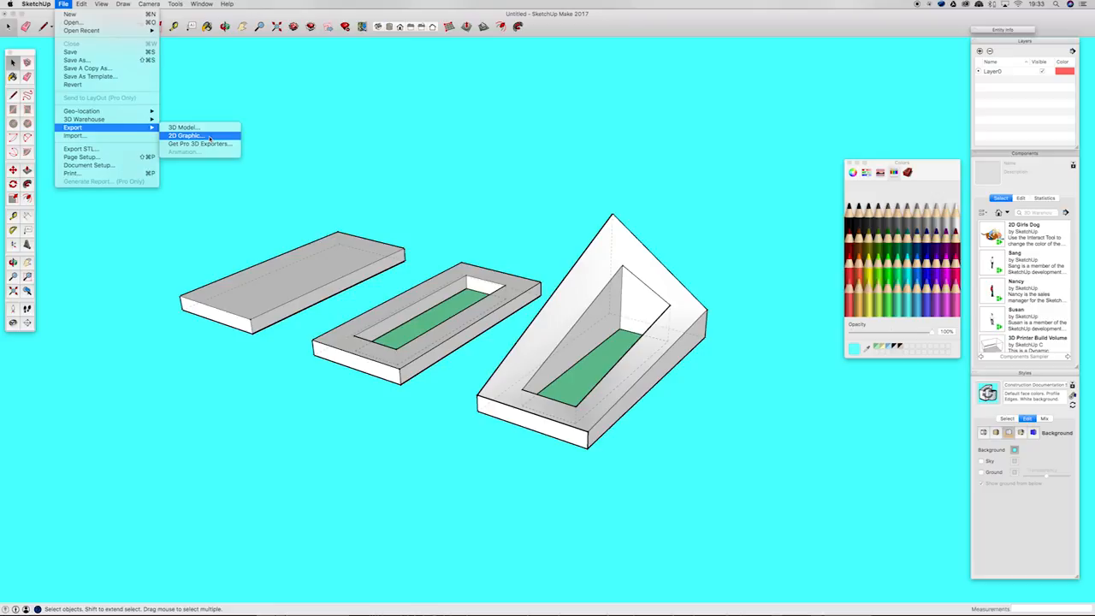
pyautogui.click(186, 135)
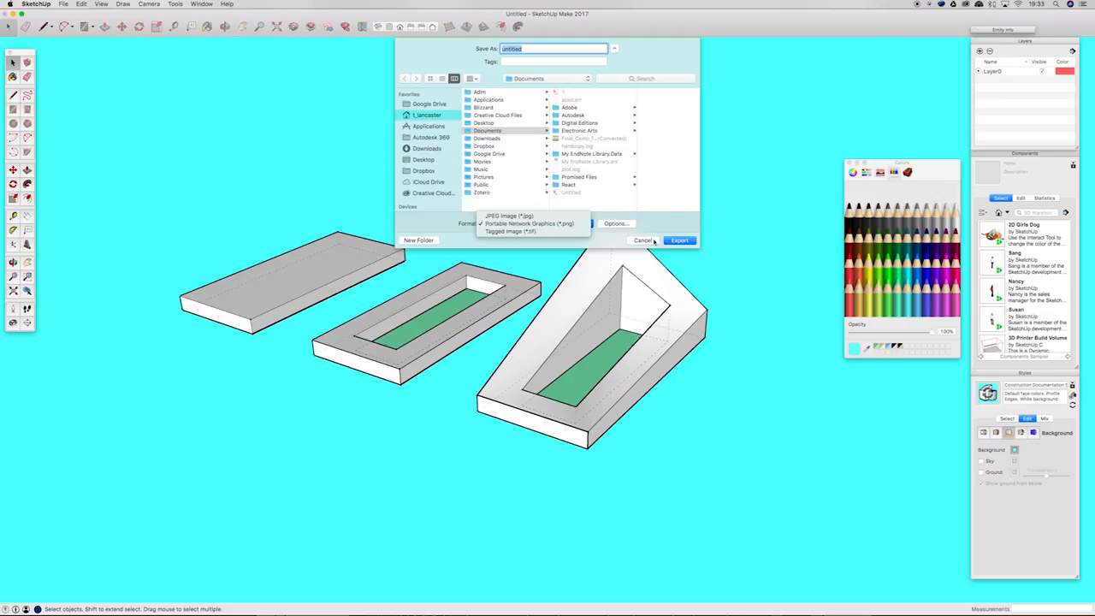
pyautogui.click(643, 240)
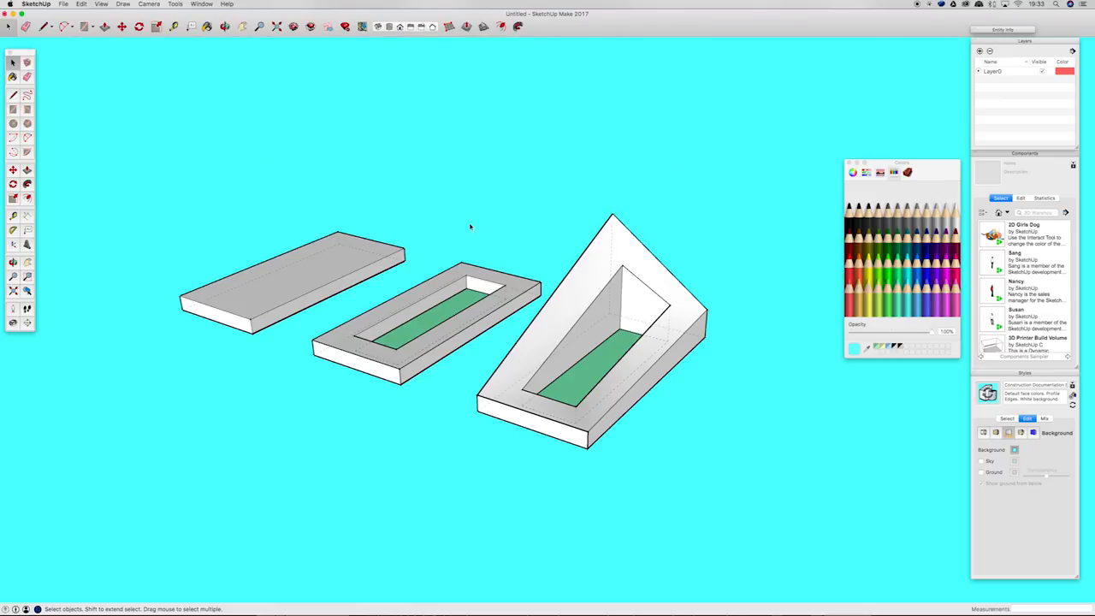
pyautogui.moveTo(476, 283)
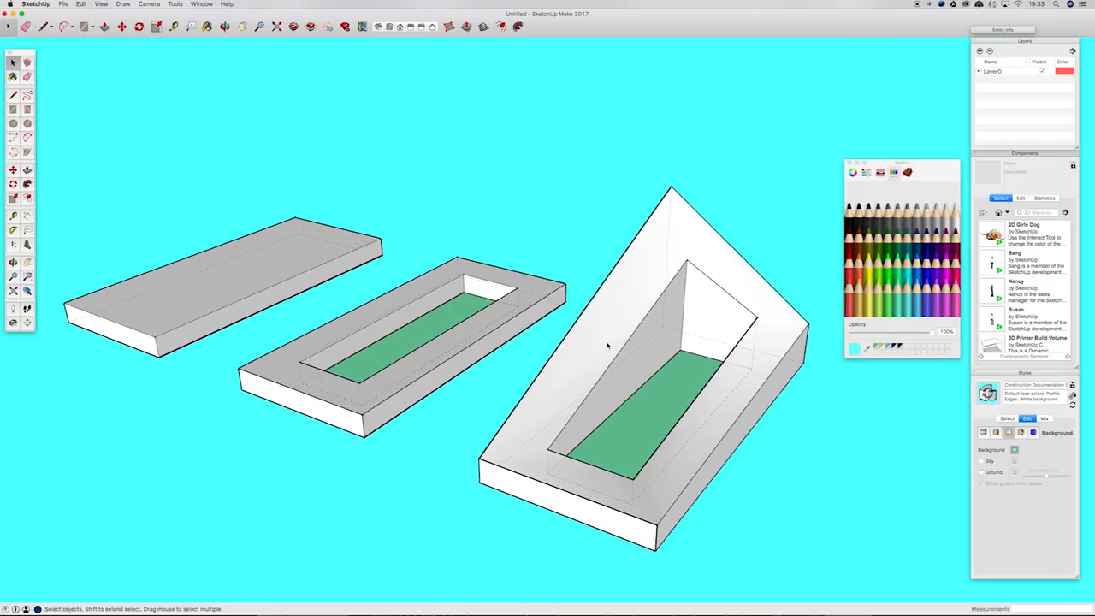
pyautogui.moveTo(482, 239)
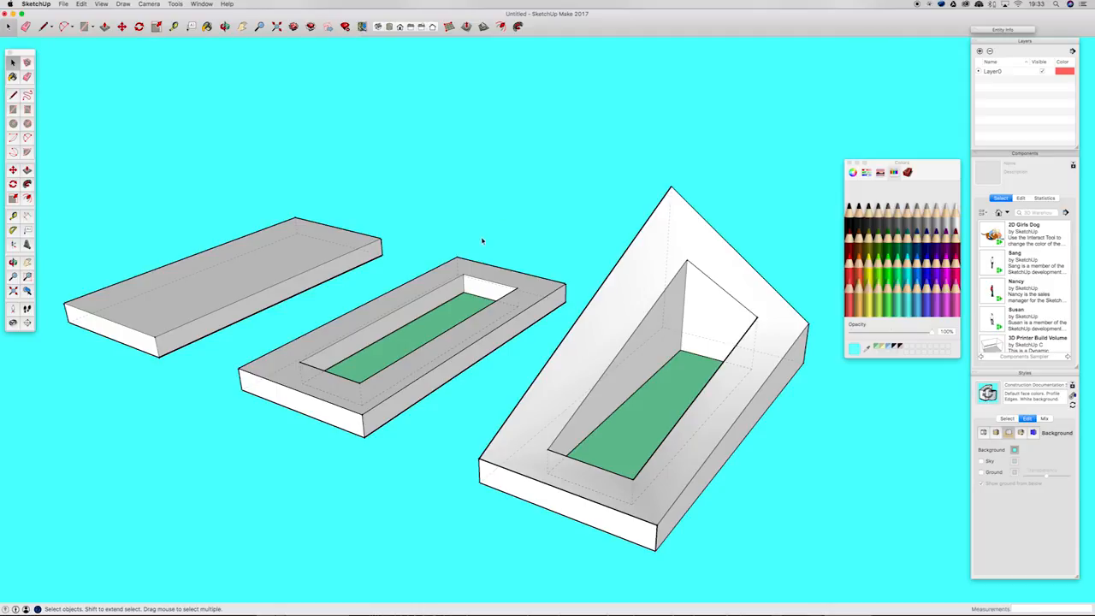
pyautogui.moveTo(486, 241)
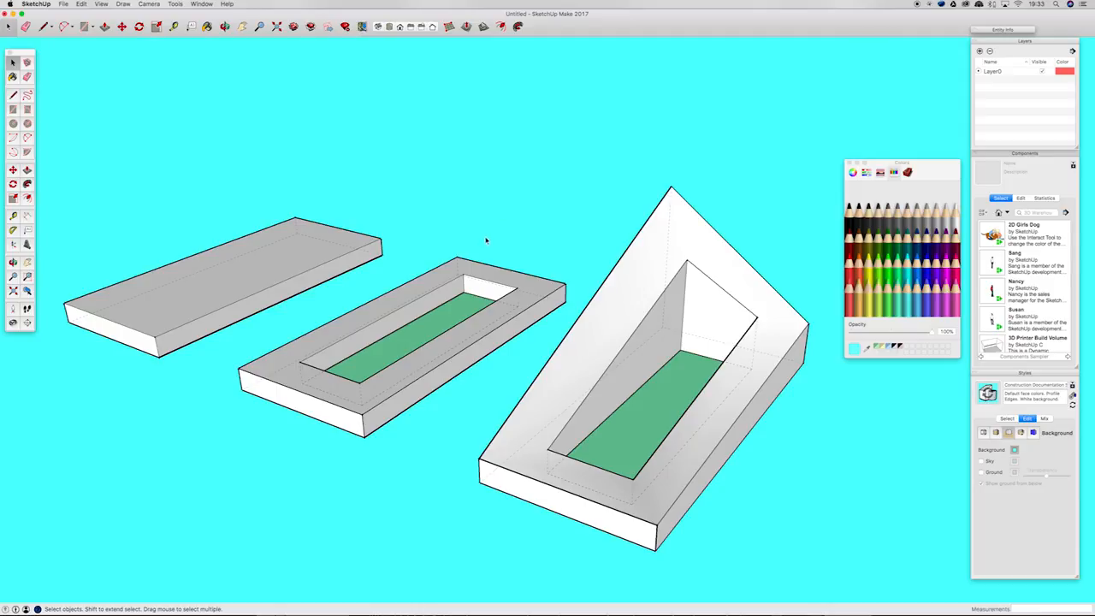
pyautogui.moveTo(489, 252)
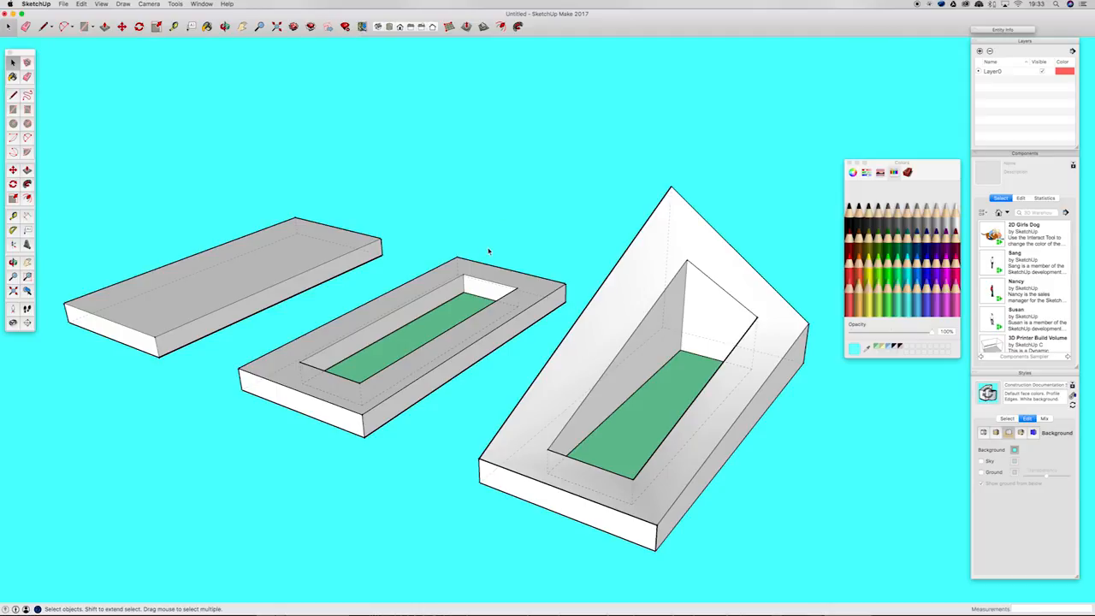